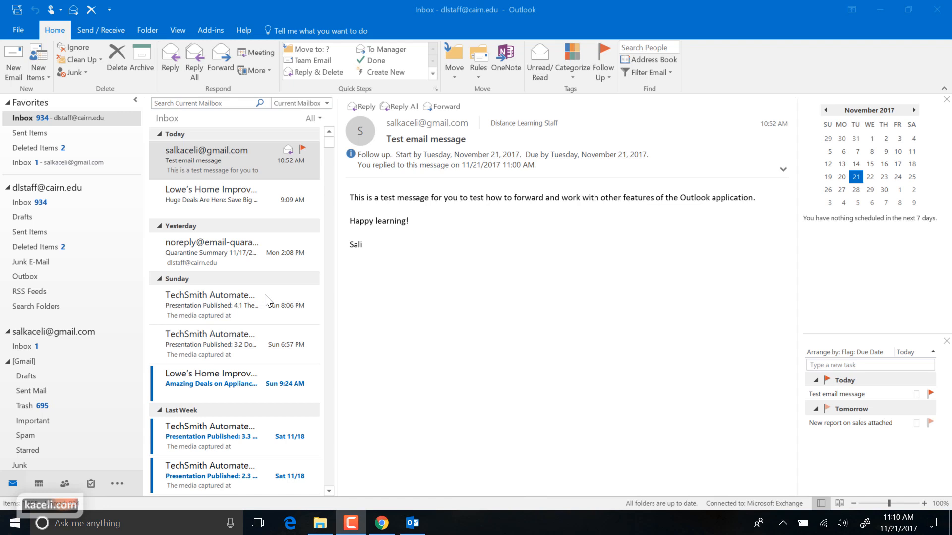
pyautogui.moveTo(407, 285)
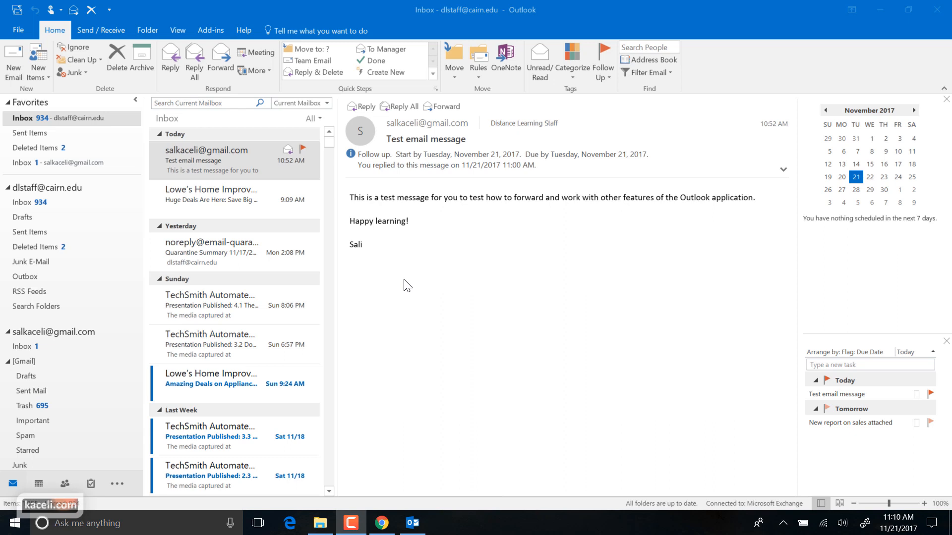
pyautogui.moveTo(23, 73)
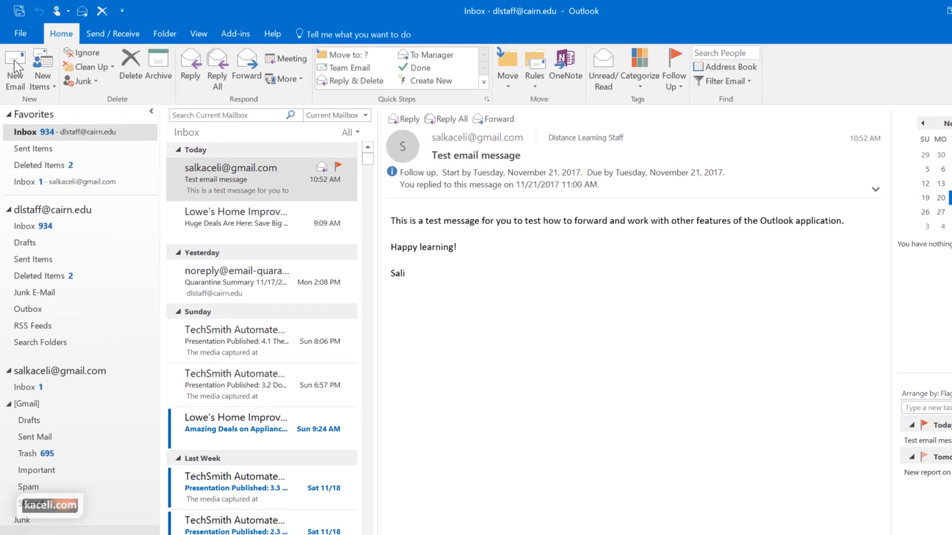
# Create a new email to the recent Gmail contact, subject 'Sales report', starting 'Dear Sali,' with the opening sentence
pyautogui.click(15, 67)
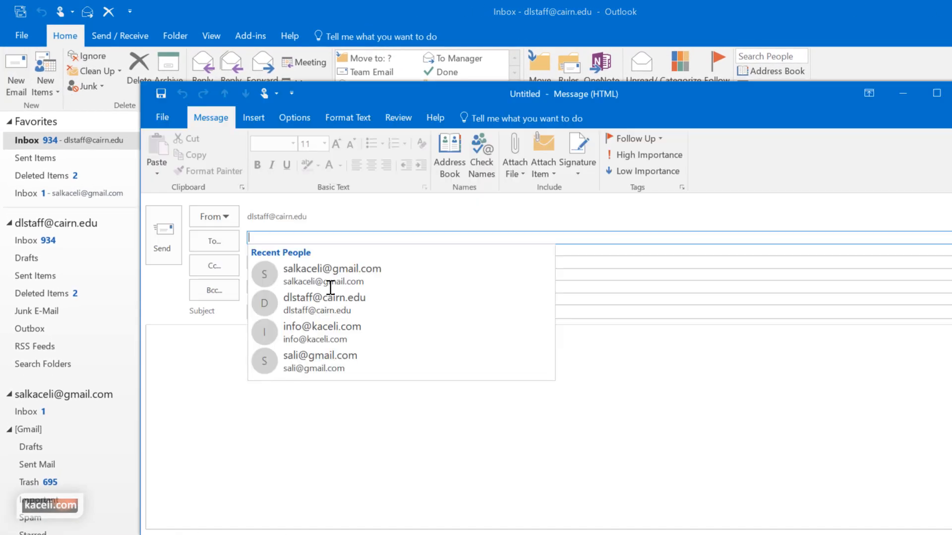
pyautogui.click(332, 269)
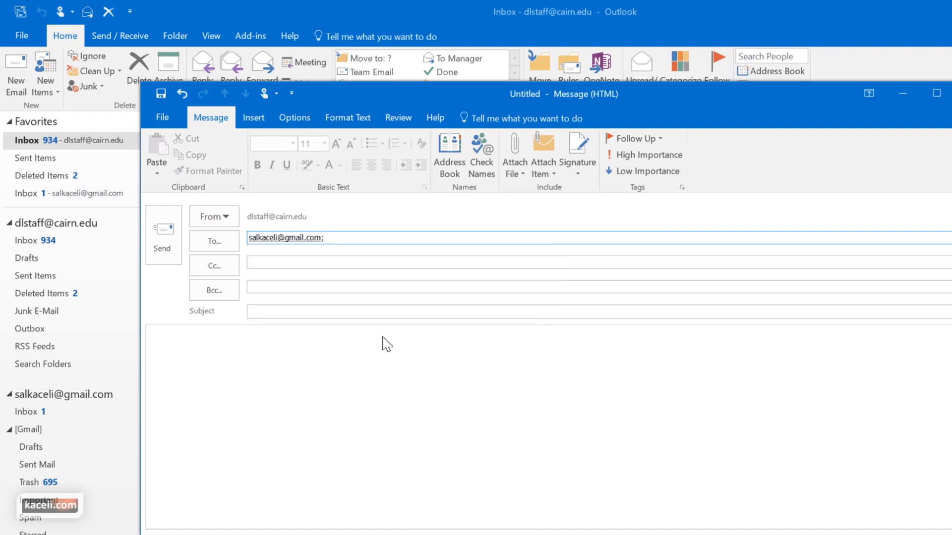
pyautogui.write('Sales report')
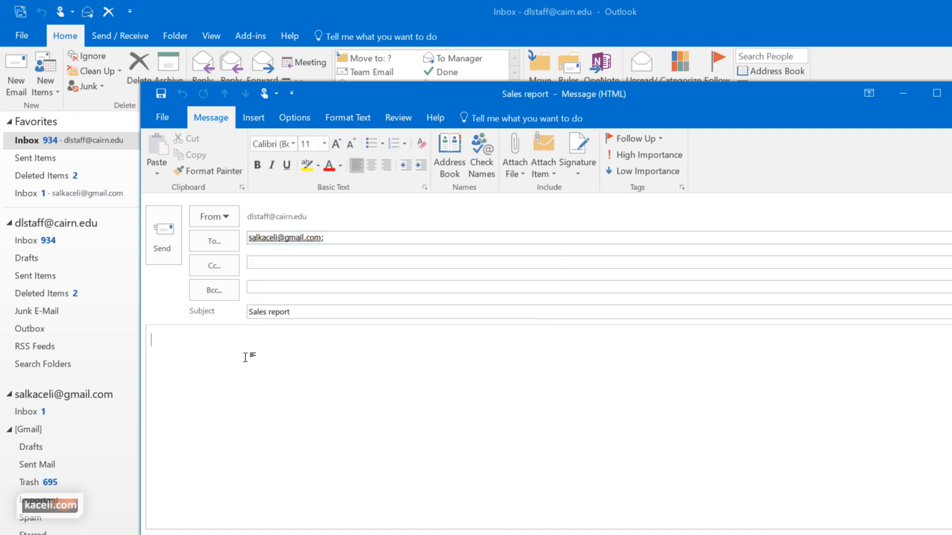
pyautogui.write('Dear Sali,')
pyautogui.write('Here are some of the findings for the sales for the past month.')
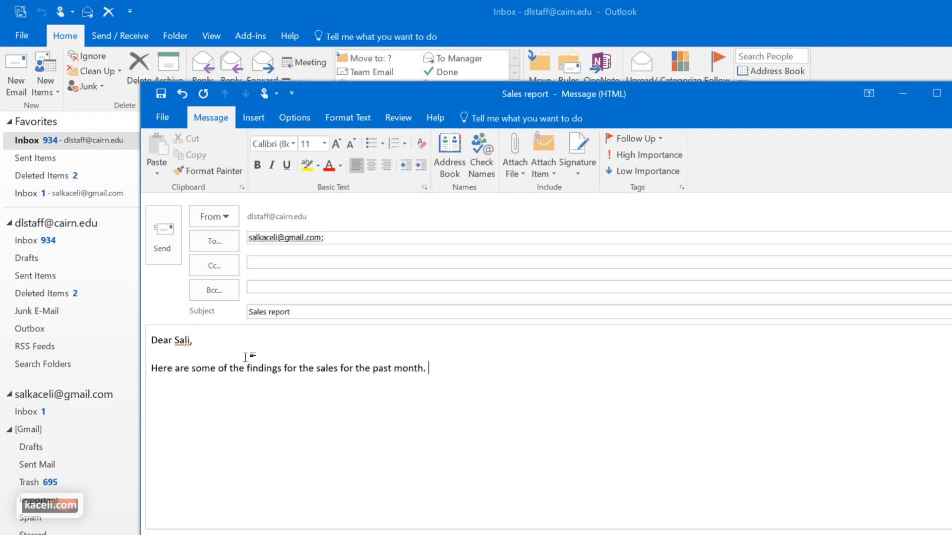
pyautogui.moveTo(228, 337)
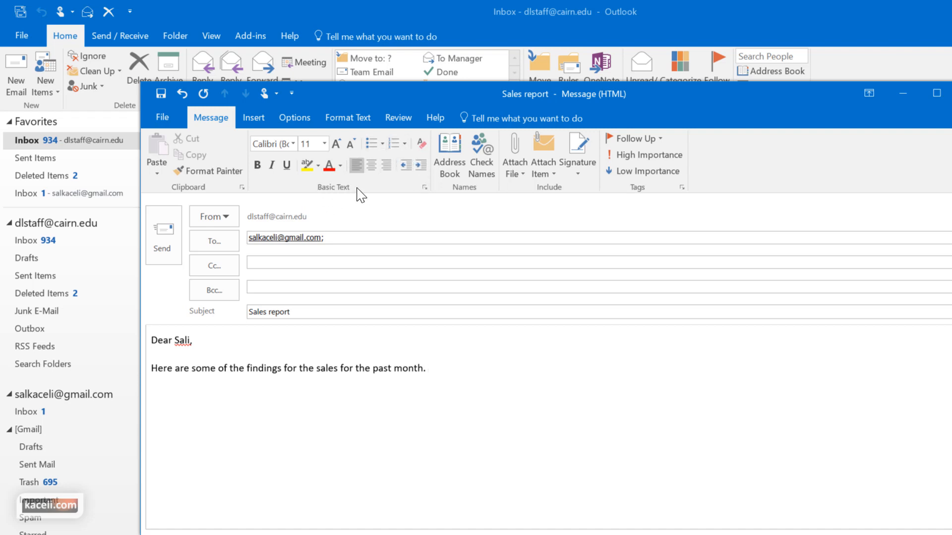
# Add a blank line after the opening sentence and bring up the Insert options
pyautogui.click(415, 237)
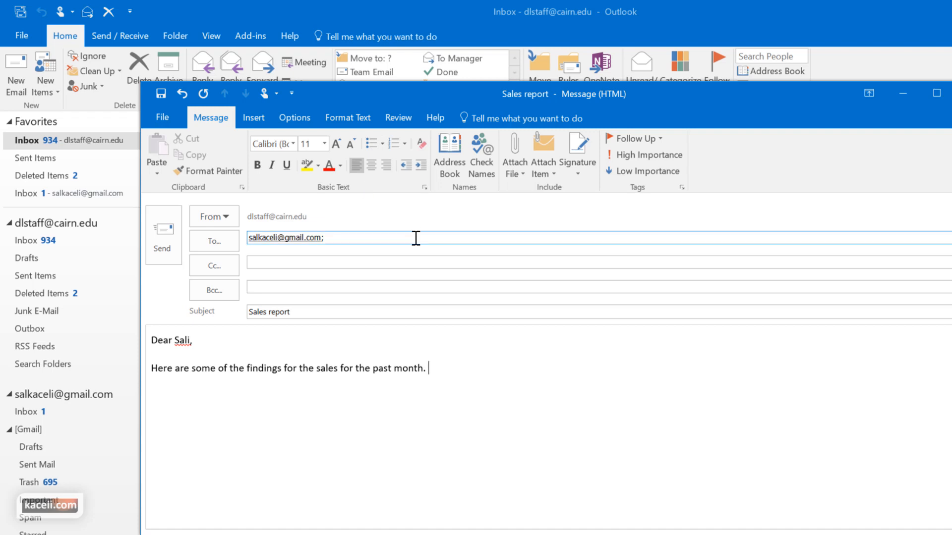
pyautogui.click(253, 117)
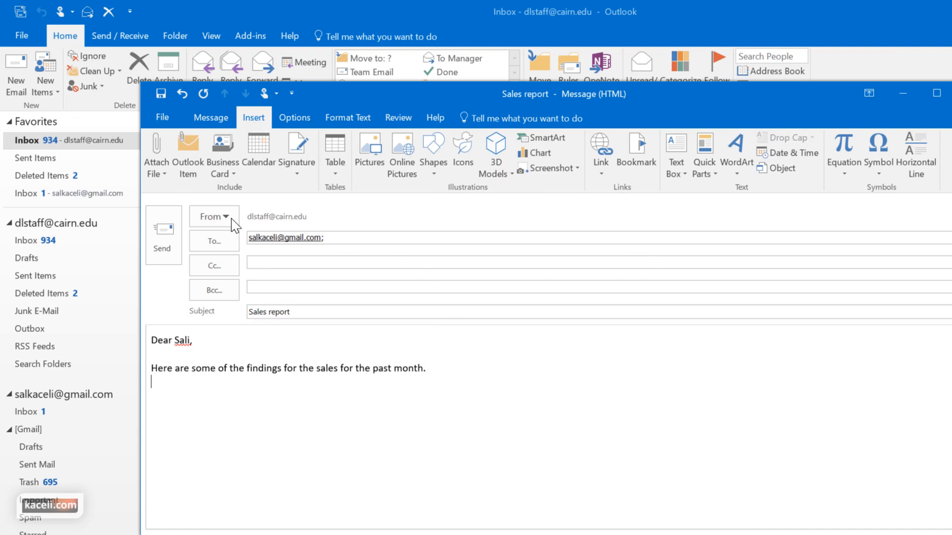
pyautogui.click(156, 154)
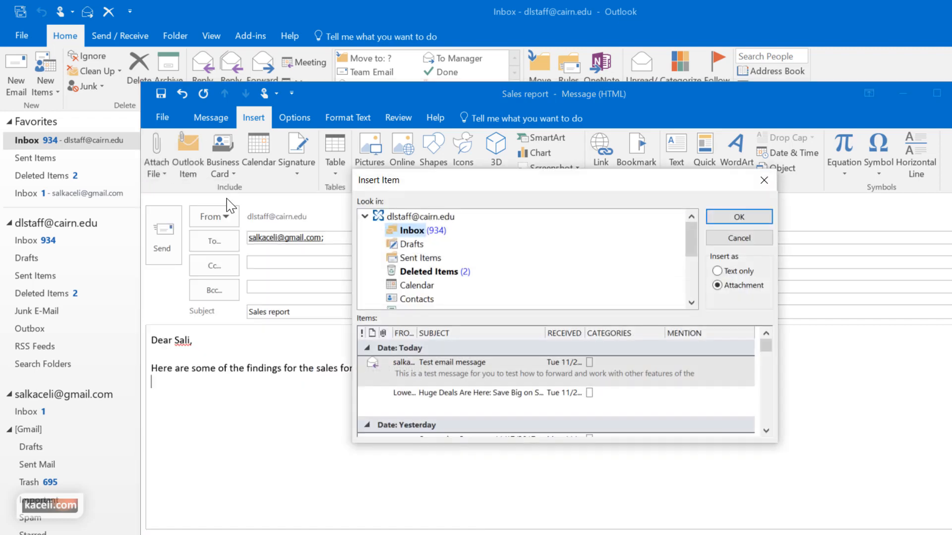
pyautogui.moveTo(433, 394)
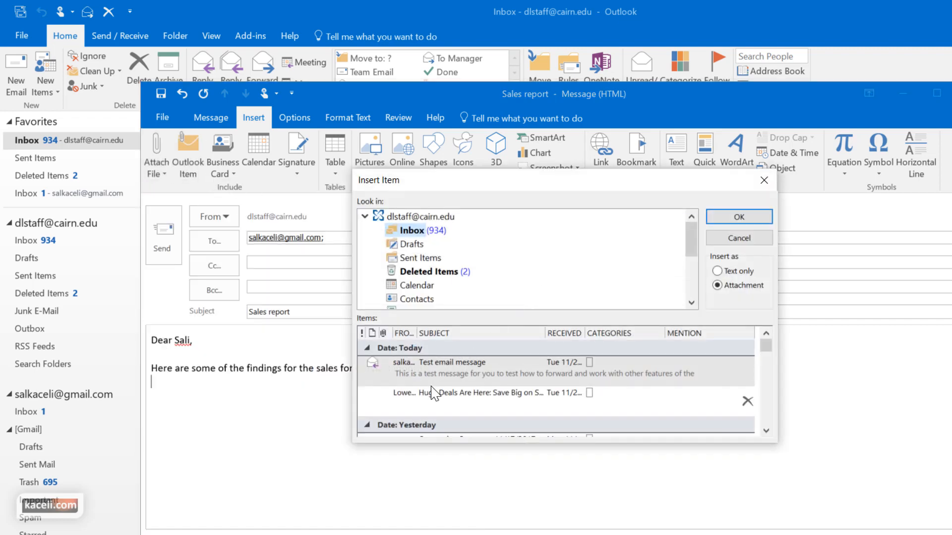
pyautogui.click(412, 348)
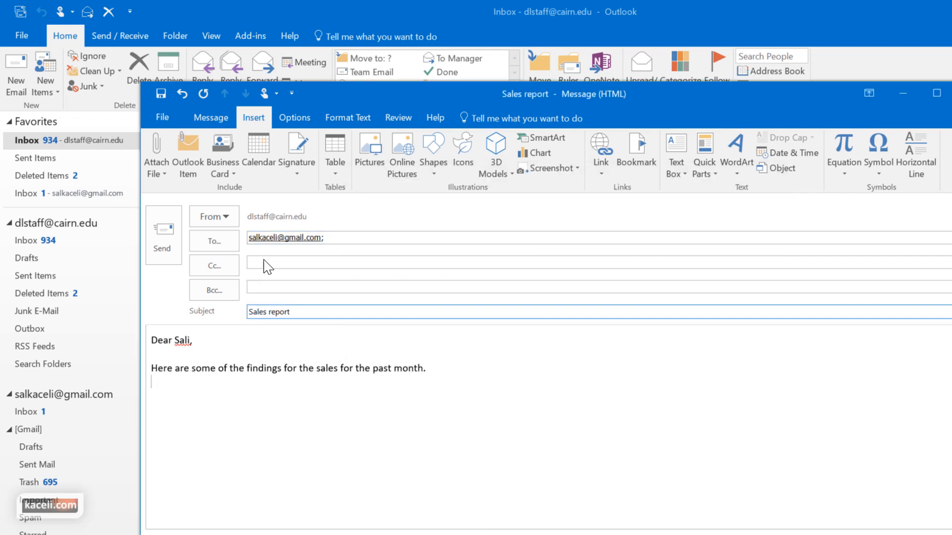
pyautogui.click(222, 155)
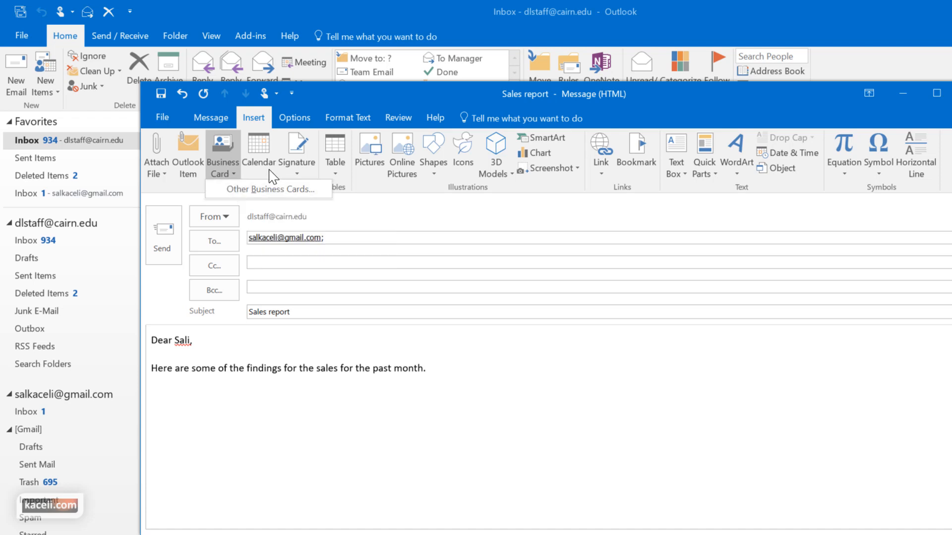
pyautogui.click(258, 153)
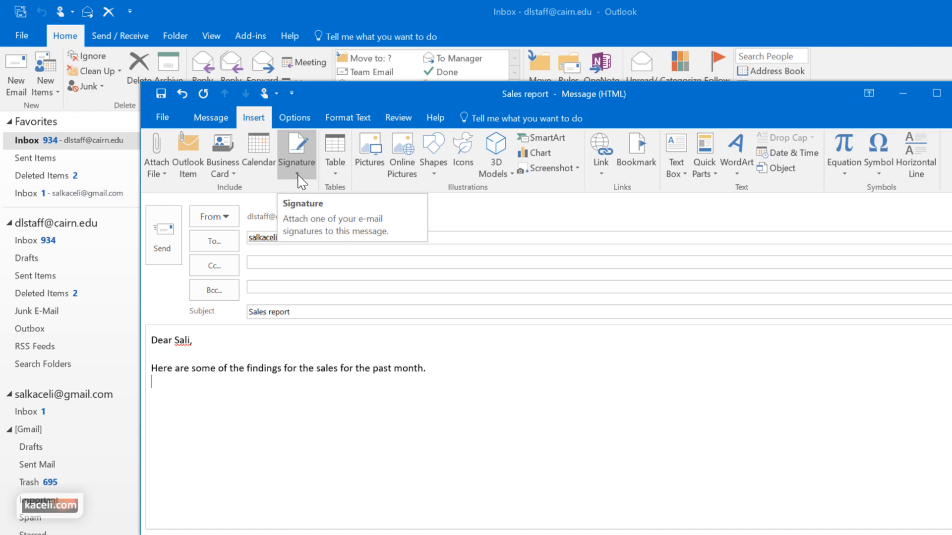
pyautogui.moveTo(480, 201)
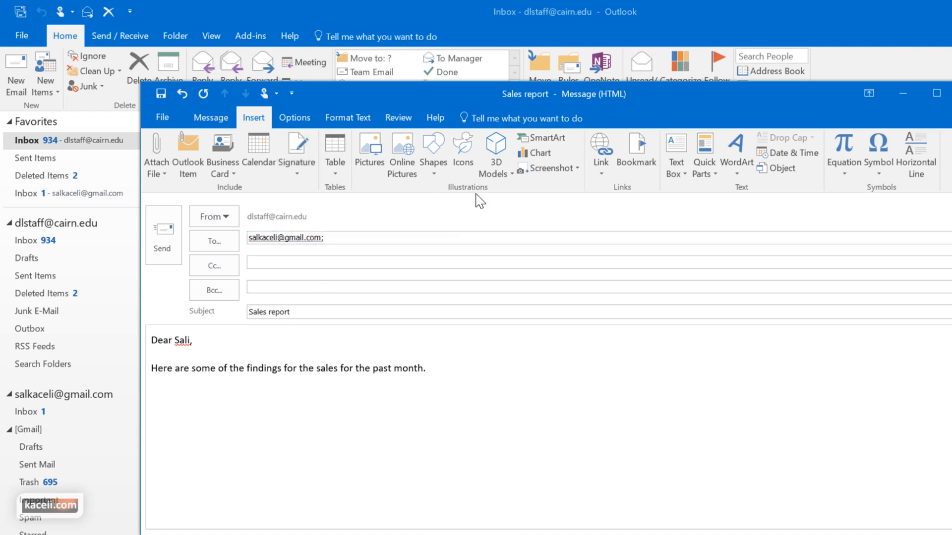
pyautogui.click(151, 382)
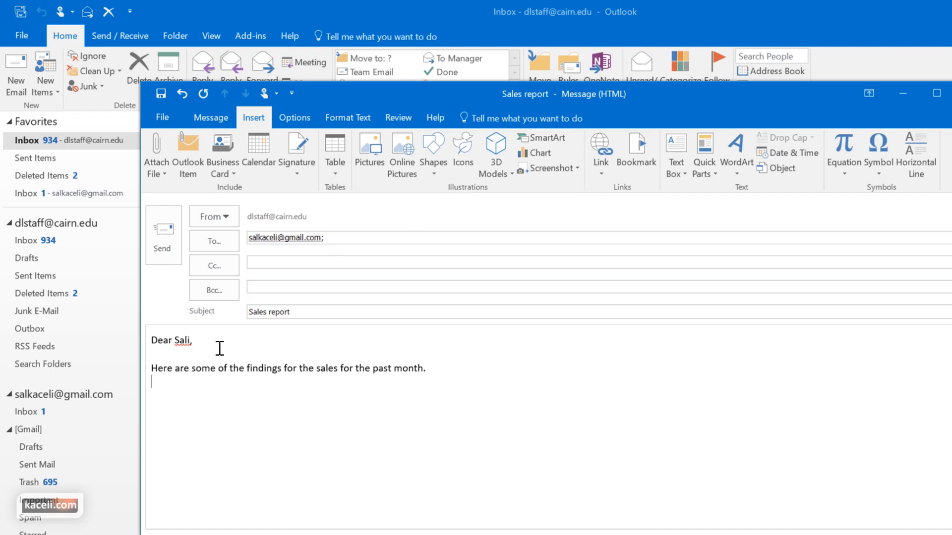
pyautogui.moveTo(334, 153)
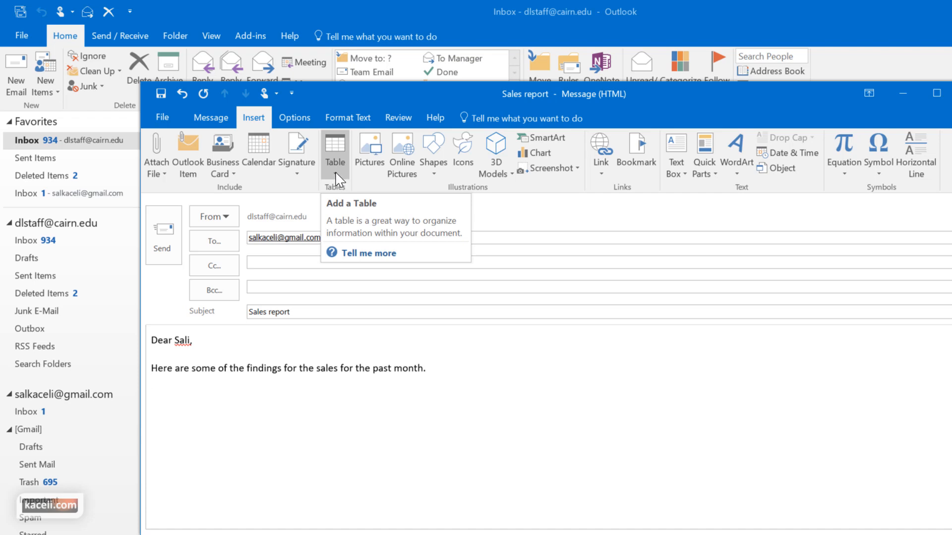
# Insert a four-column, three-row table below the opening sentence
pyautogui.click(334, 149)
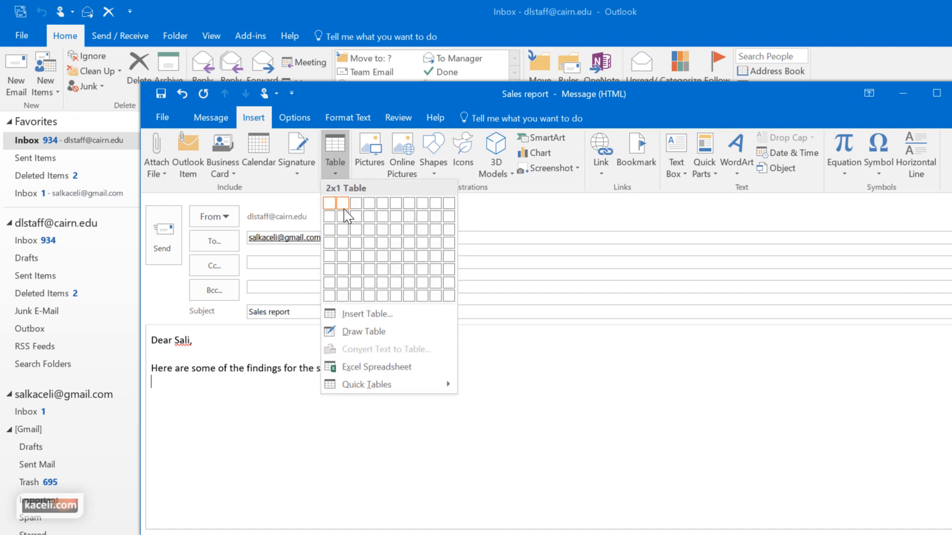
pyautogui.click(381, 236)
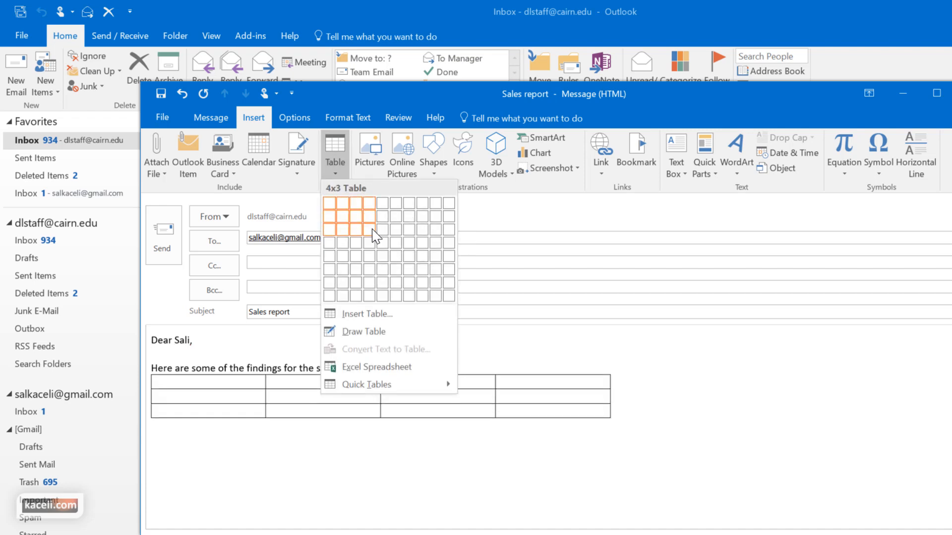
pyautogui.click(364, 225)
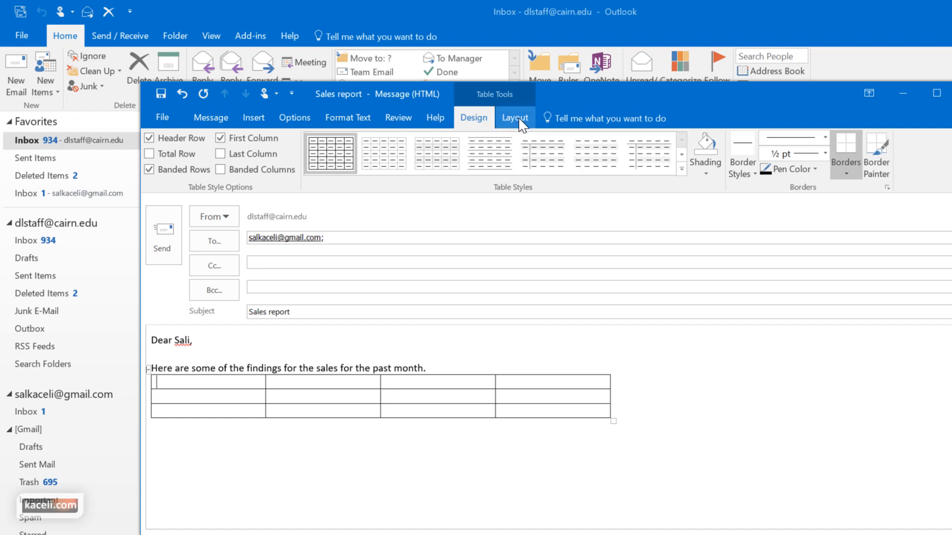
pyautogui.moveTo(524, 126)
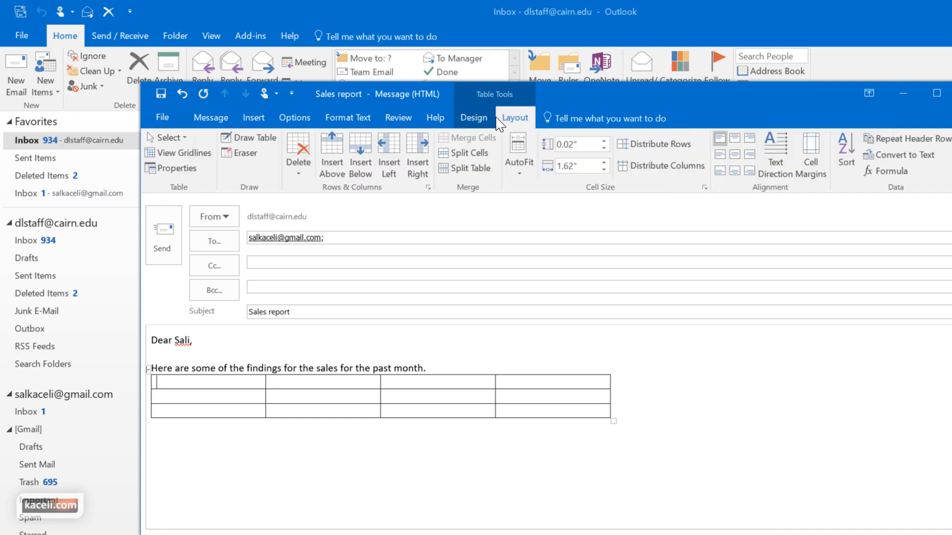
# Browse table styles and apply Grid Table 4 - Accent 2, the orange grid with solid header row
pyautogui.click(474, 118)
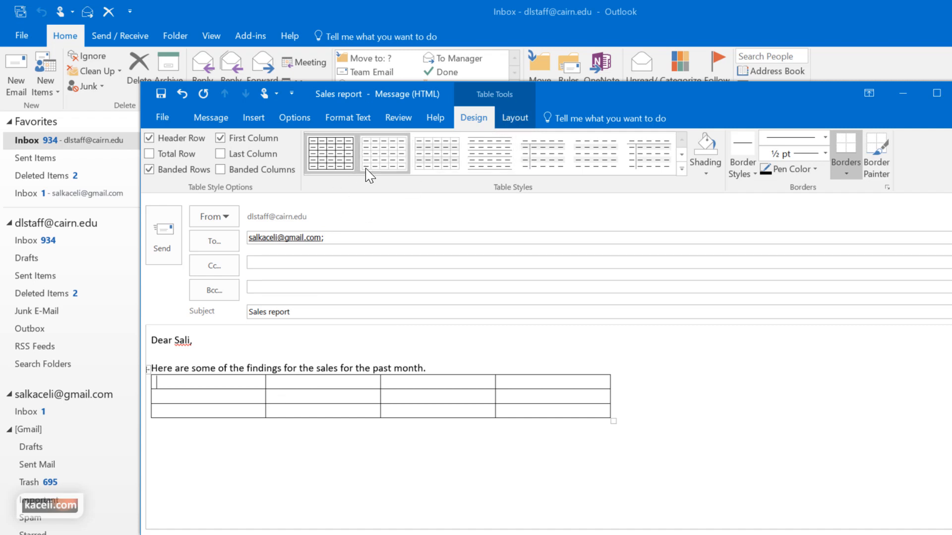
pyautogui.click(436, 153)
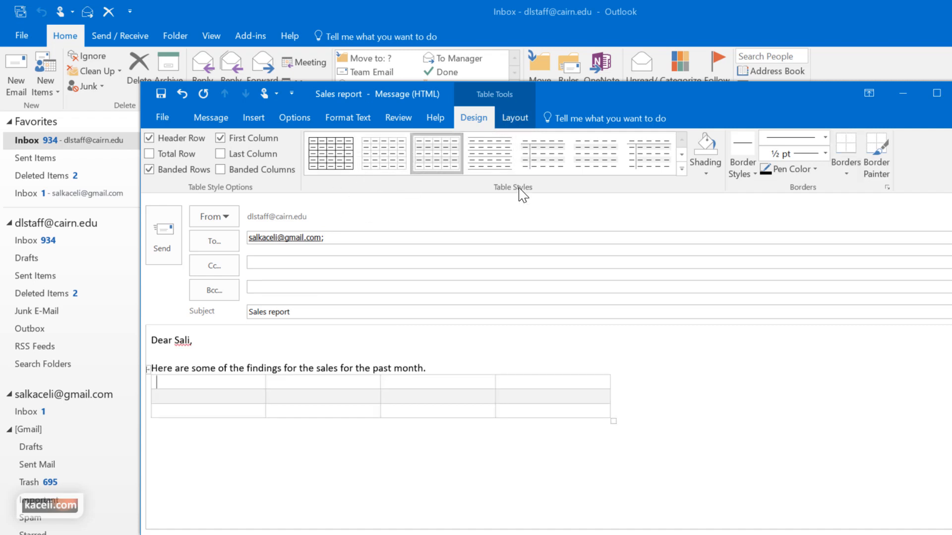
pyautogui.click(541, 153)
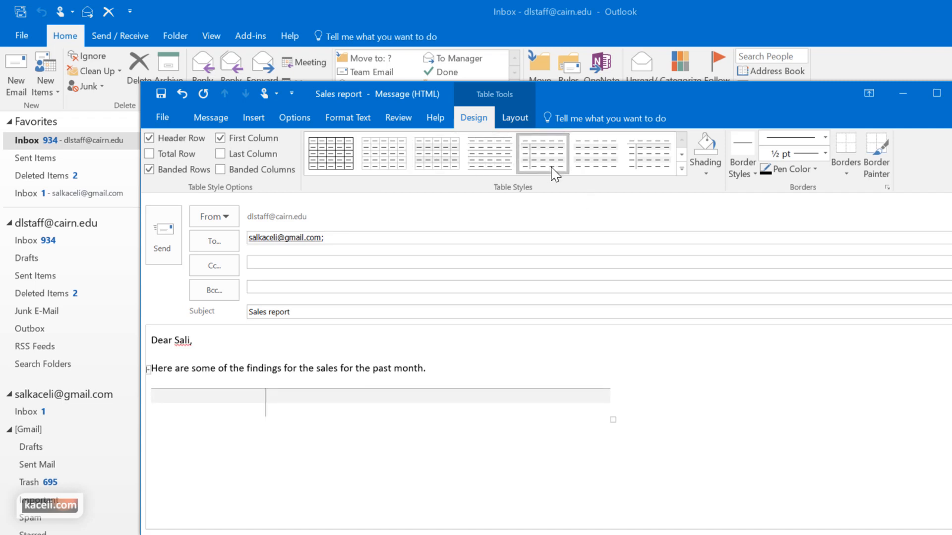
pyautogui.click(680, 170)
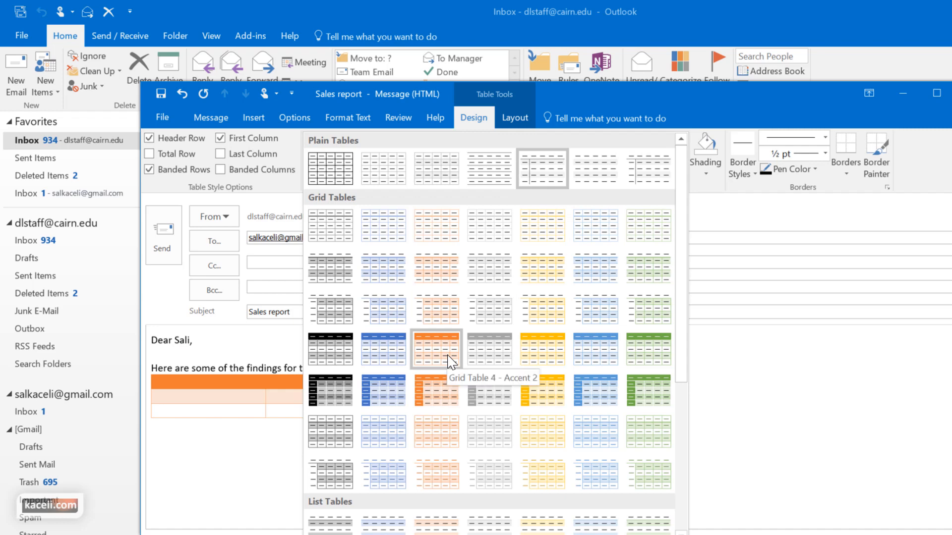
pyautogui.click(436, 349)
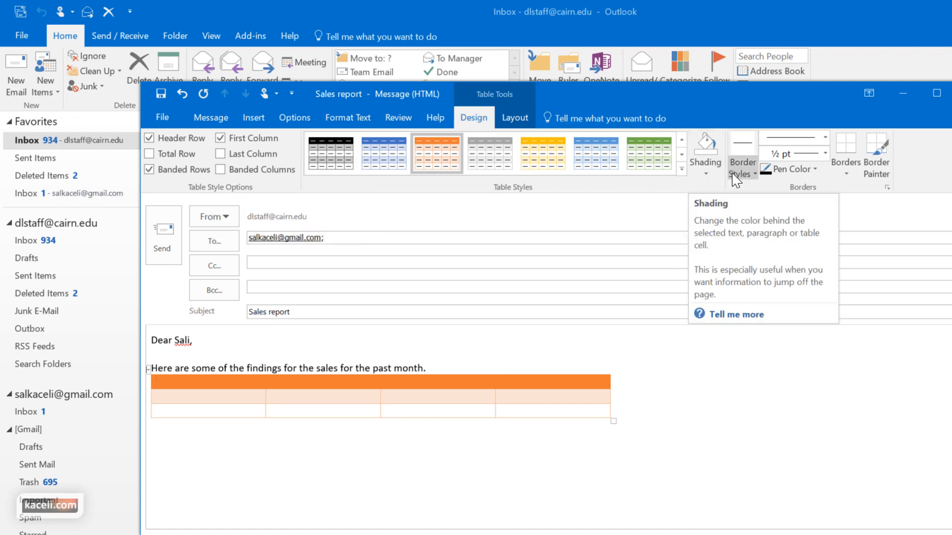
pyautogui.moveTo(830, 199)
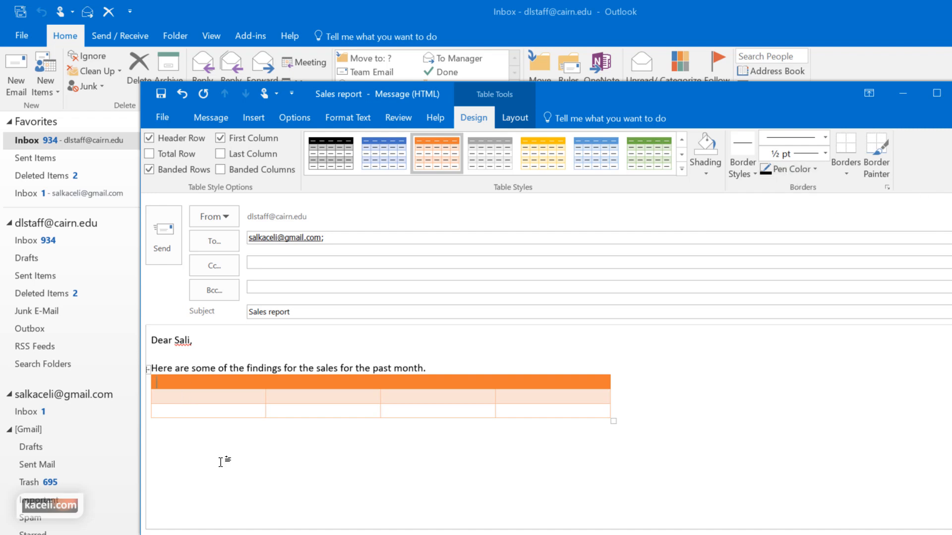
# Fill the first column with 'Month' as header, then 'January' and 'February' below
pyautogui.write('Month')
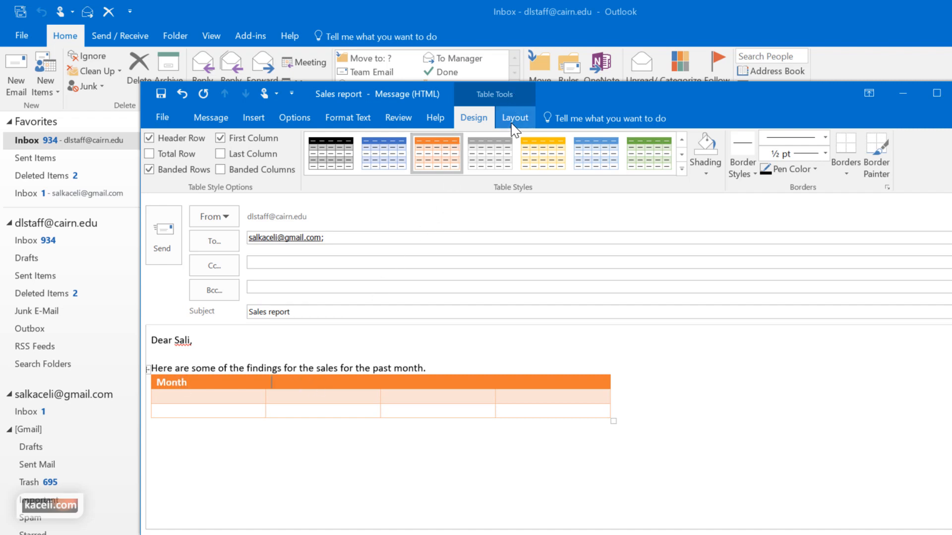
pyautogui.click(514, 118)
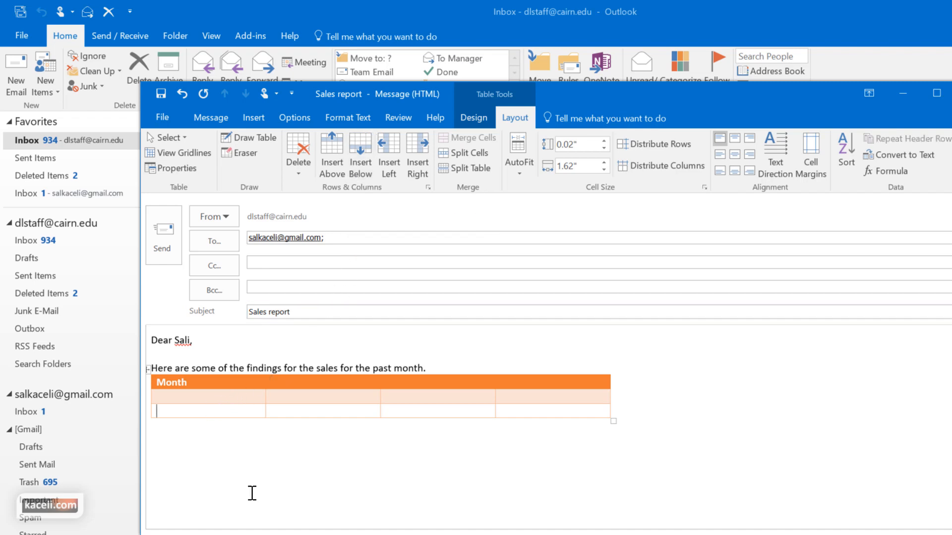
pyautogui.moveTo(622, 144)
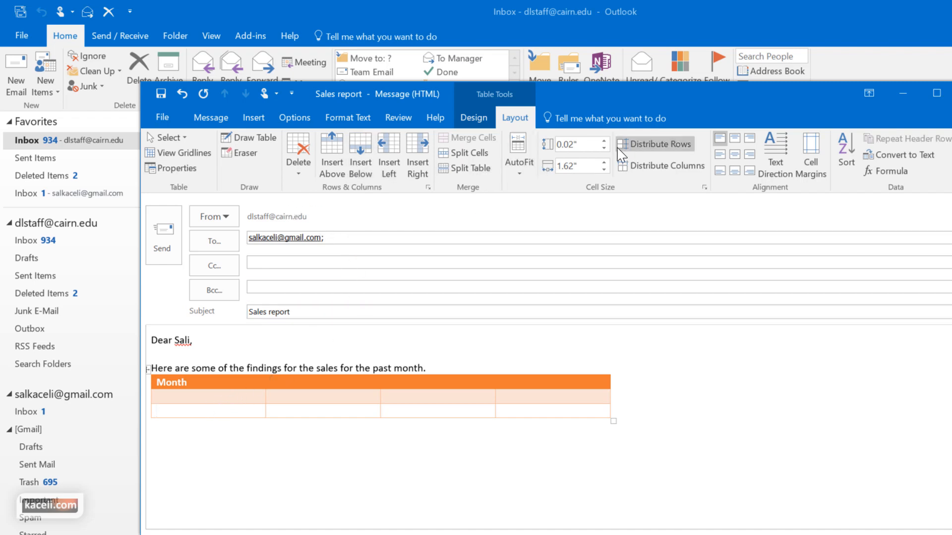
pyautogui.moveTo(518, 155)
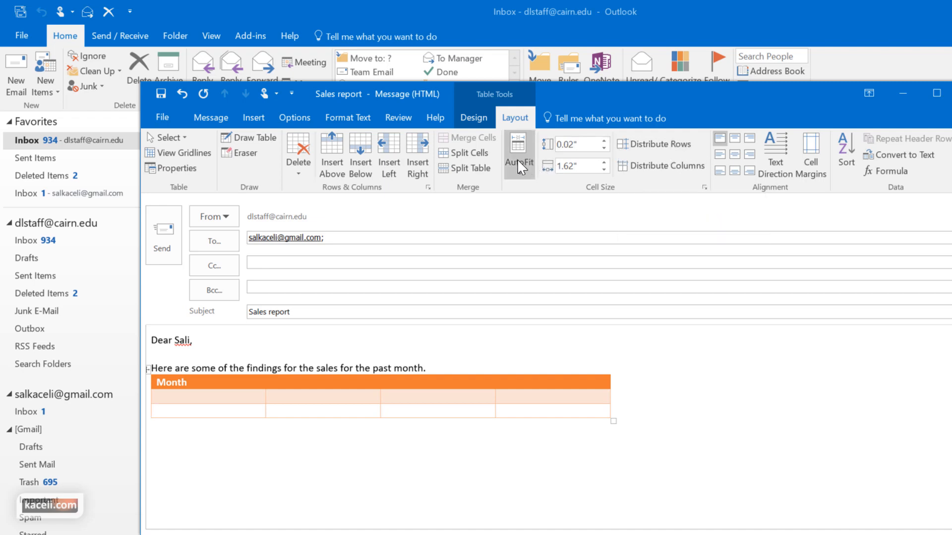
pyautogui.write('February')
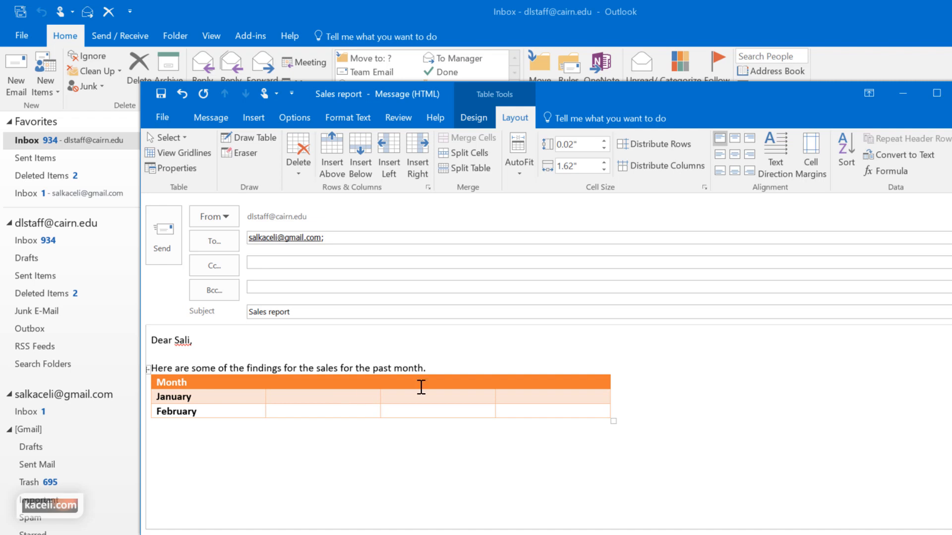
pyautogui.click(211, 117)
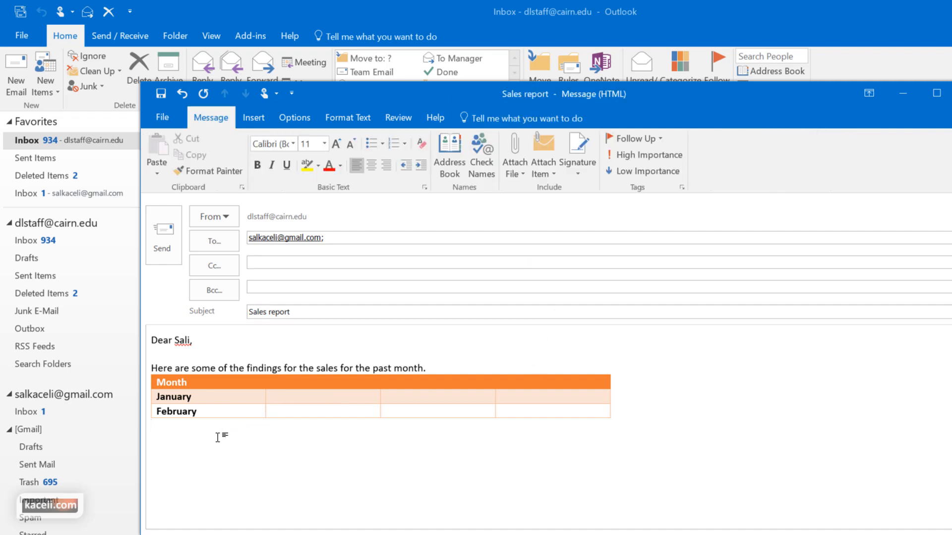
pyautogui.click(252, 117)
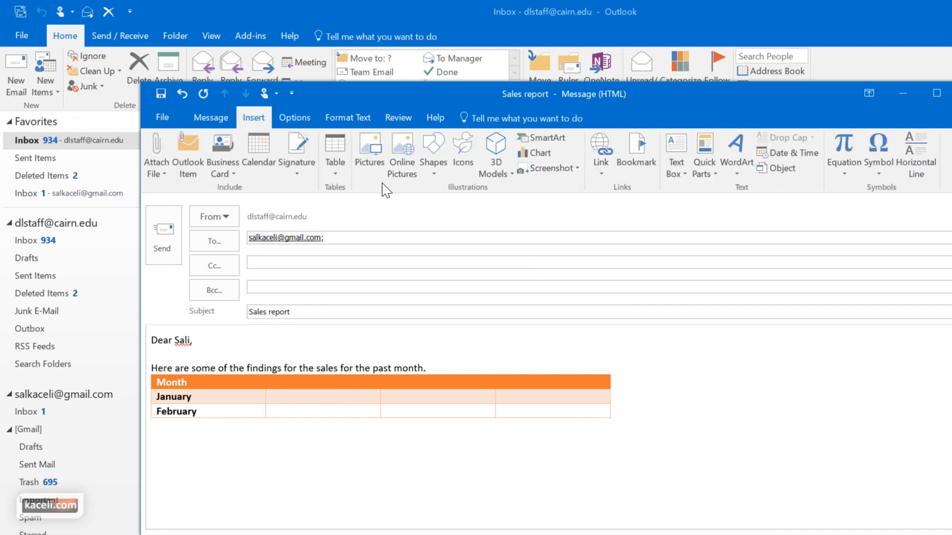
pyautogui.click(369, 148)
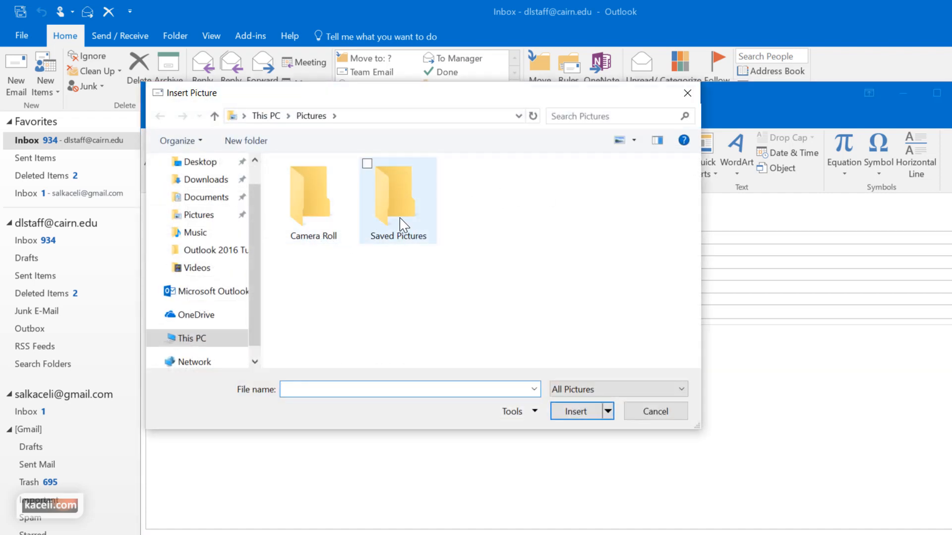
pyautogui.doubleClick(397, 198)
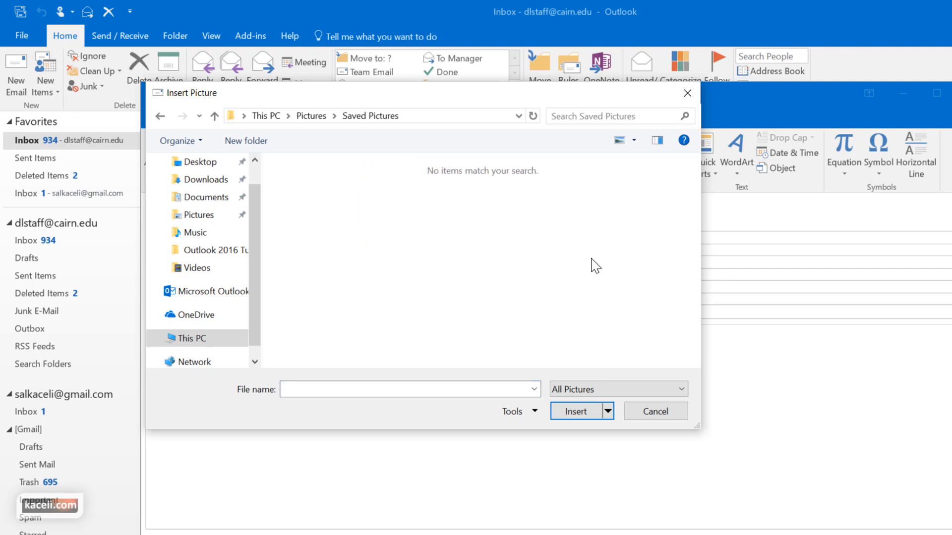
pyautogui.moveTo(406, 257)
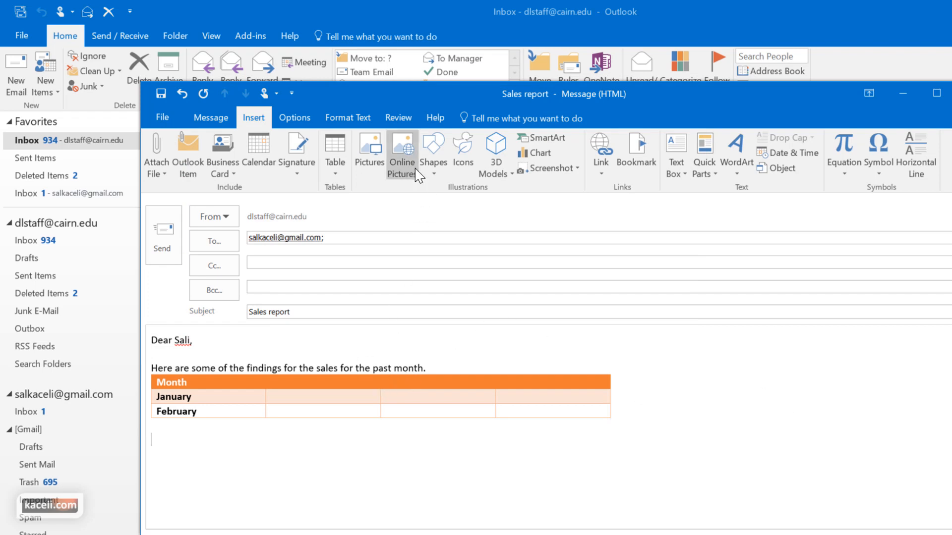
# Search Online Pictures for 'outlook 2016' and filter the results to clipart
pyautogui.click(402, 152)
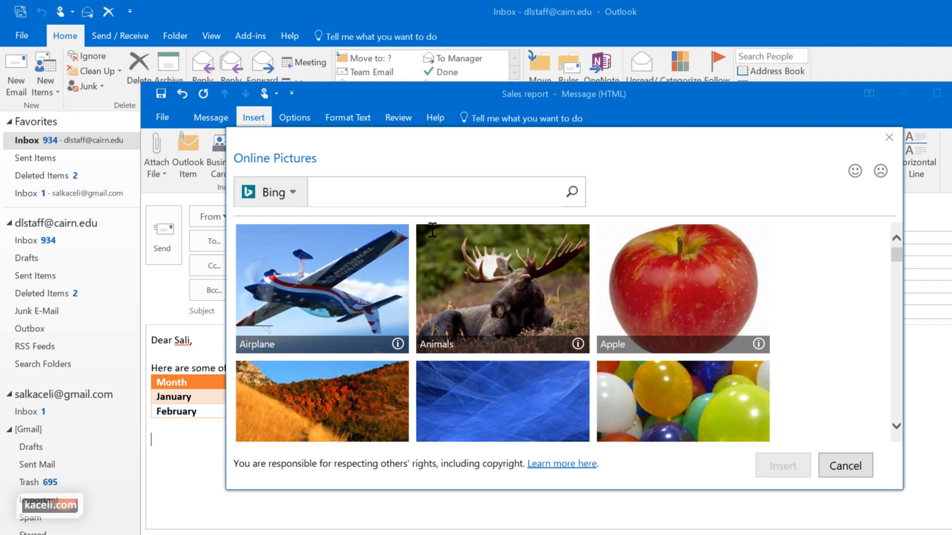
pyautogui.write('outlook 2016')
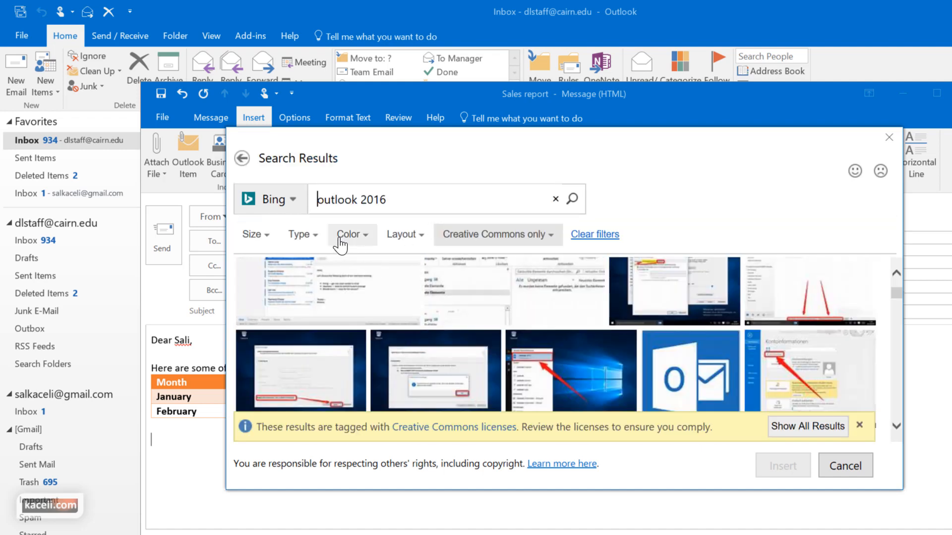
pyautogui.click(298, 234)
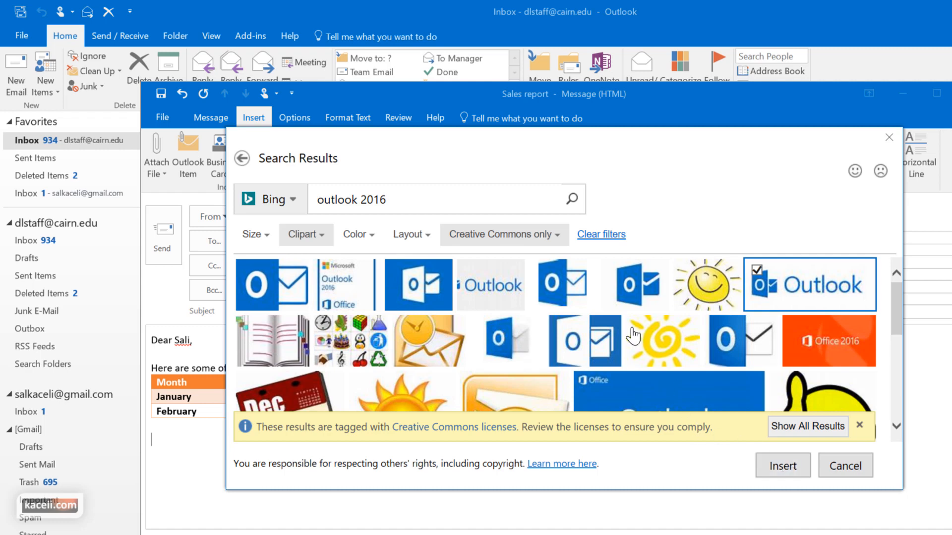
pyautogui.moveTo(507, 246)
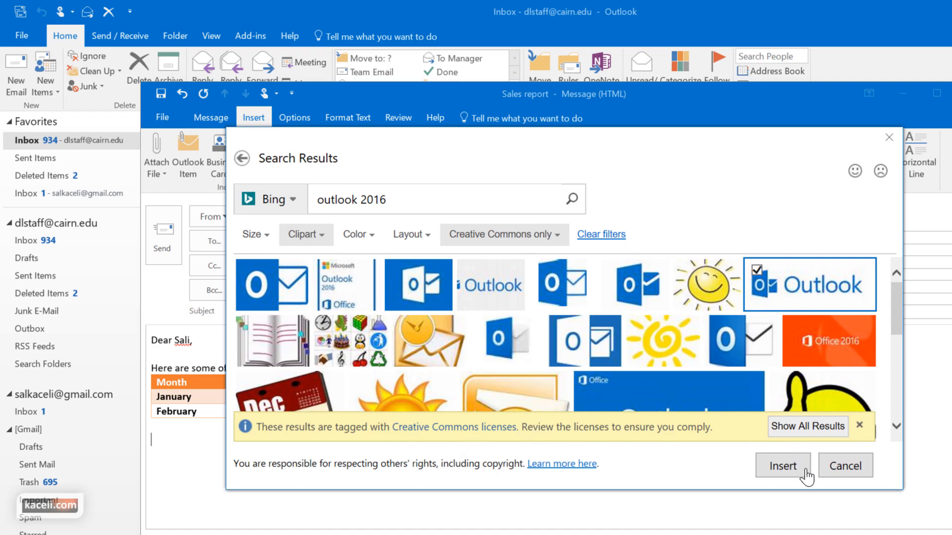
# Insert the Outlook logo with its attribution and give it a tilted white frame with shadow
pyautogui.click(782, 466)
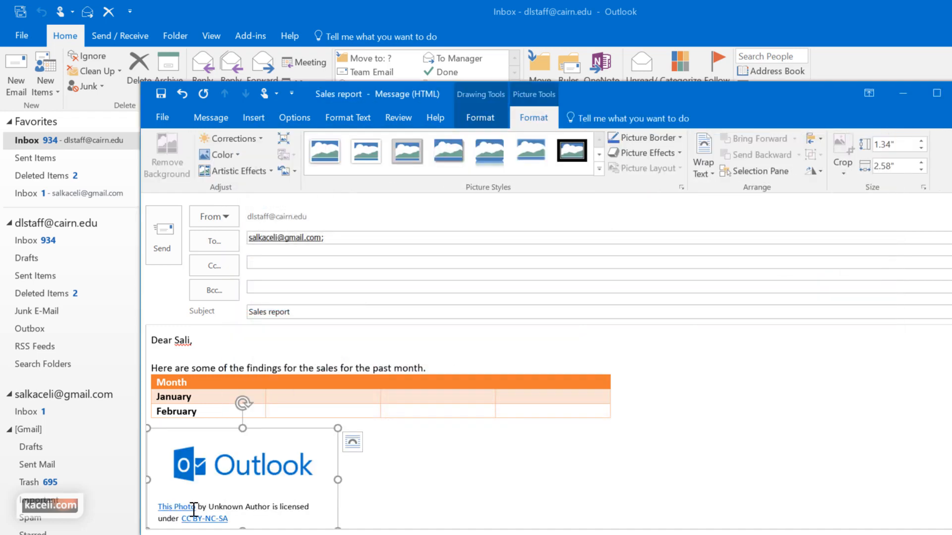
pyautogui.moveTo(339, 491)
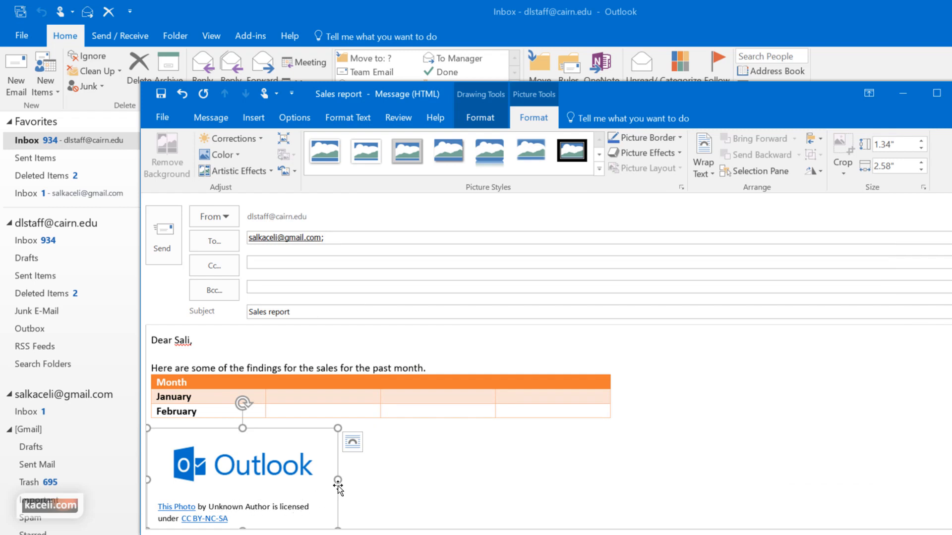
pyautogui.moveTo(293, 431)
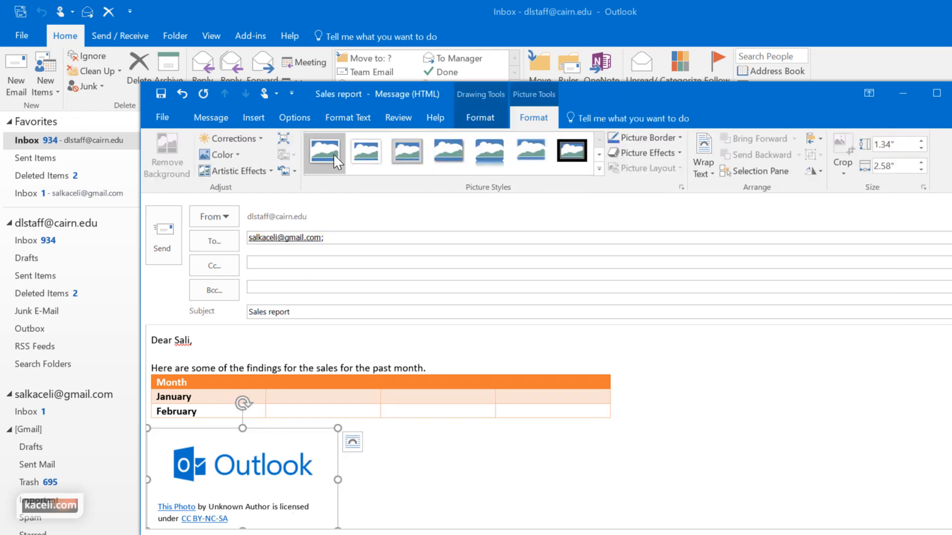
pyautogui.click(406, 152)
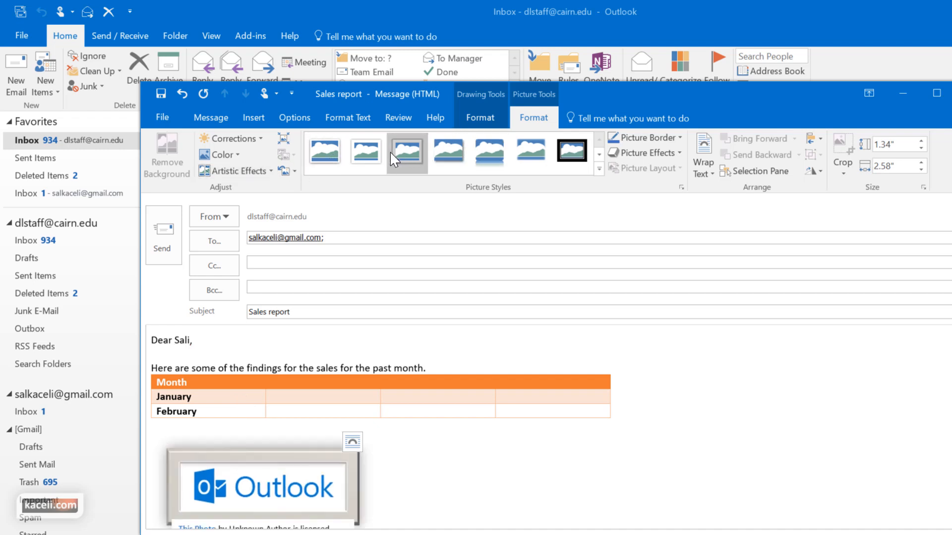
pyautogui.click(407, 151)
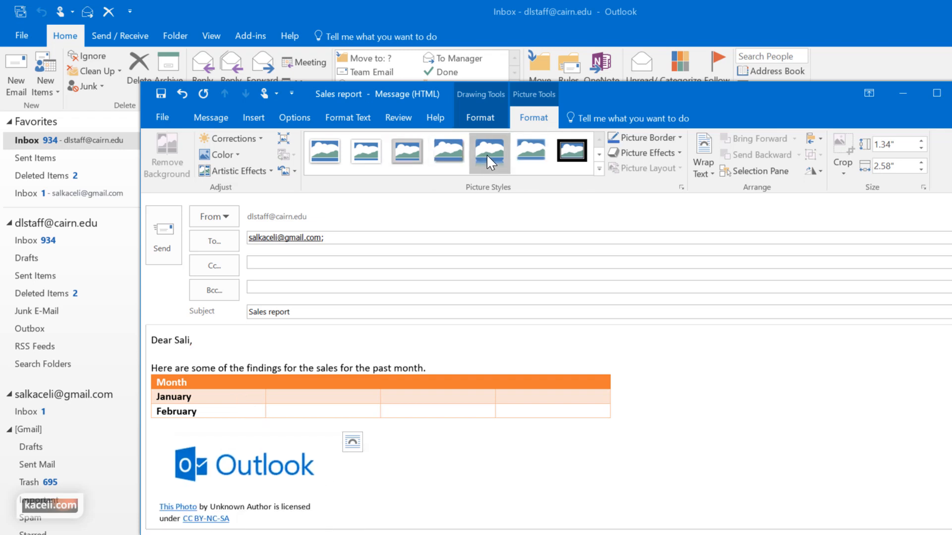
pyautogui.click(598, 169)
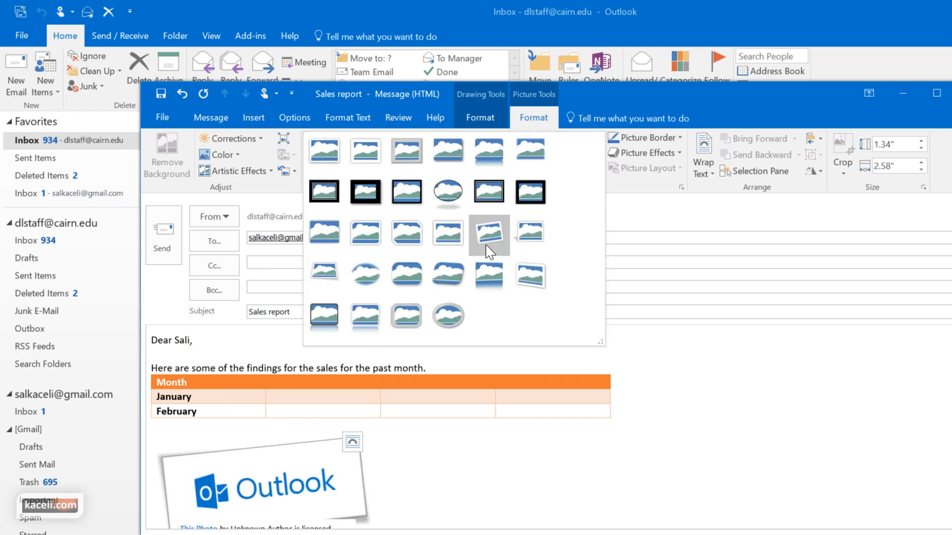
pyautogui.click(489, 236)
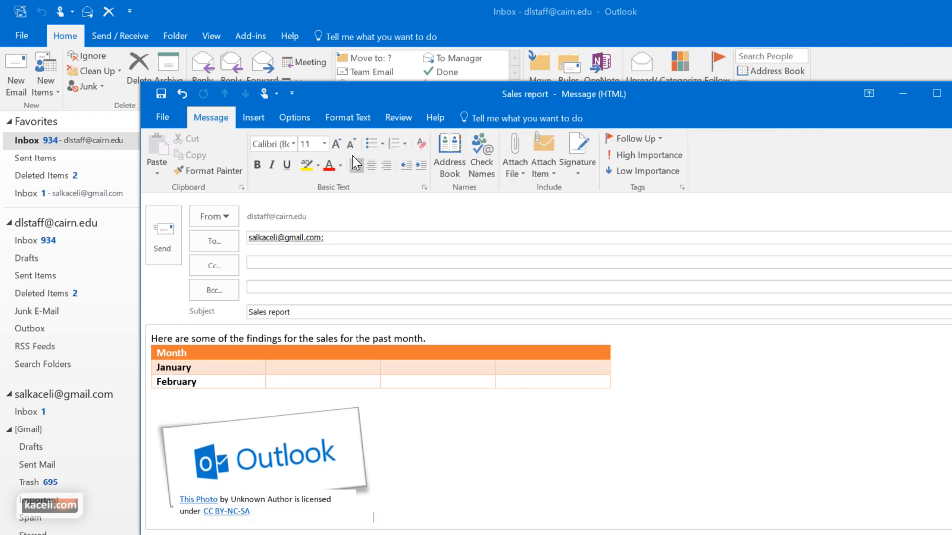
pyautogui.click(253, 117)
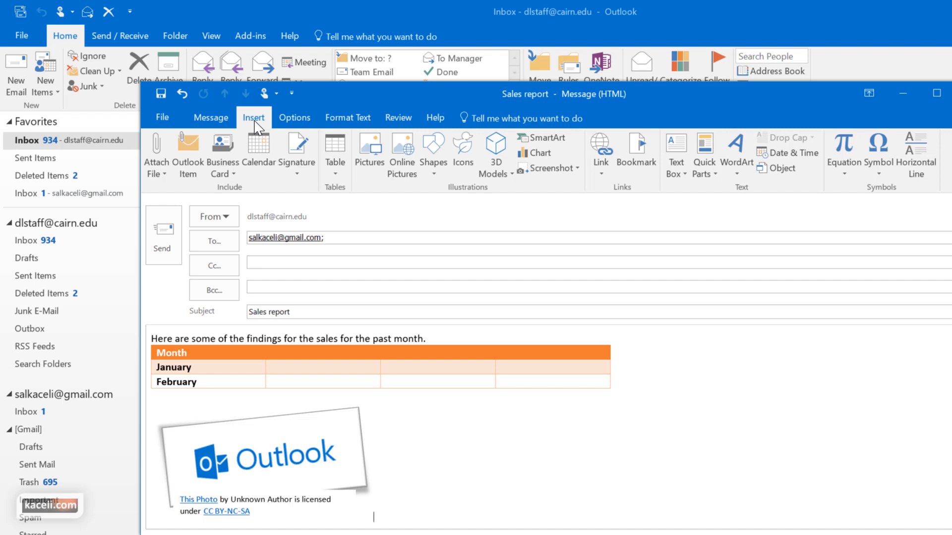
pyautogui.moveTo(369, 152)
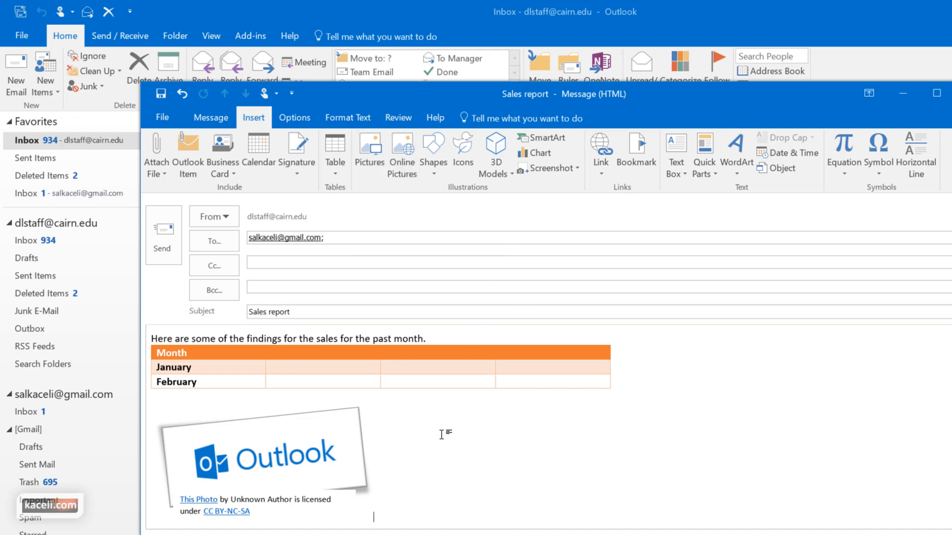
# Draw a rectangle beside the logo and browse the Shape Styles gallery for an orange outline
pyautogui.click(434, 152)
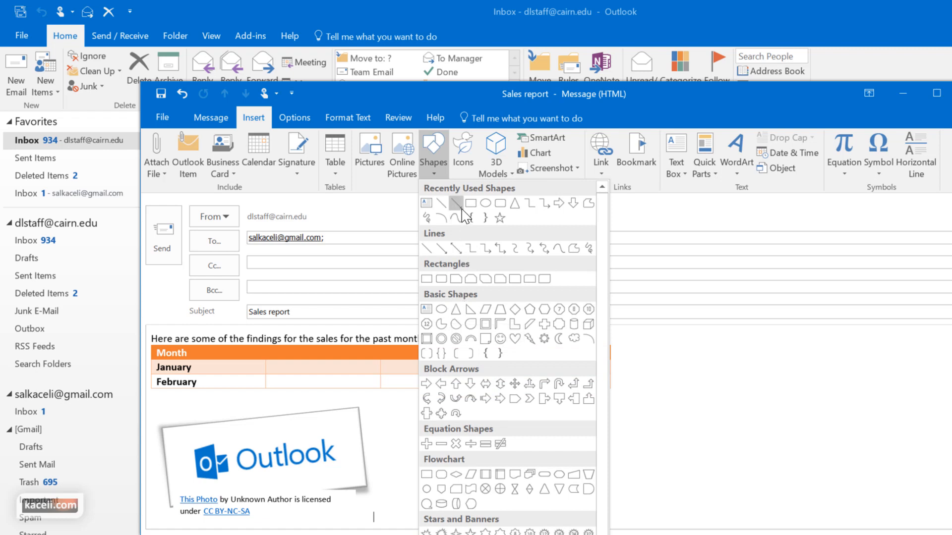
pyautogui.click(456, 202)
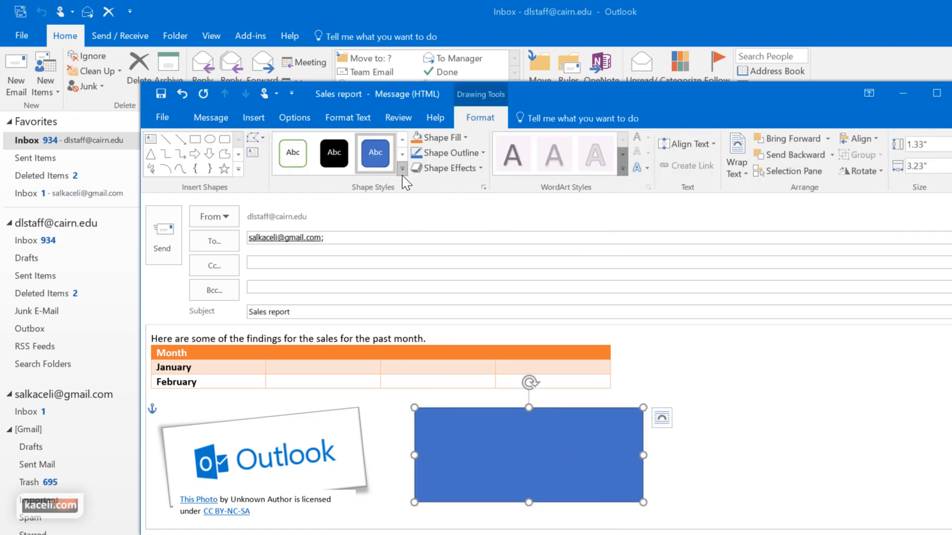
pyautogui.click(402, 168)
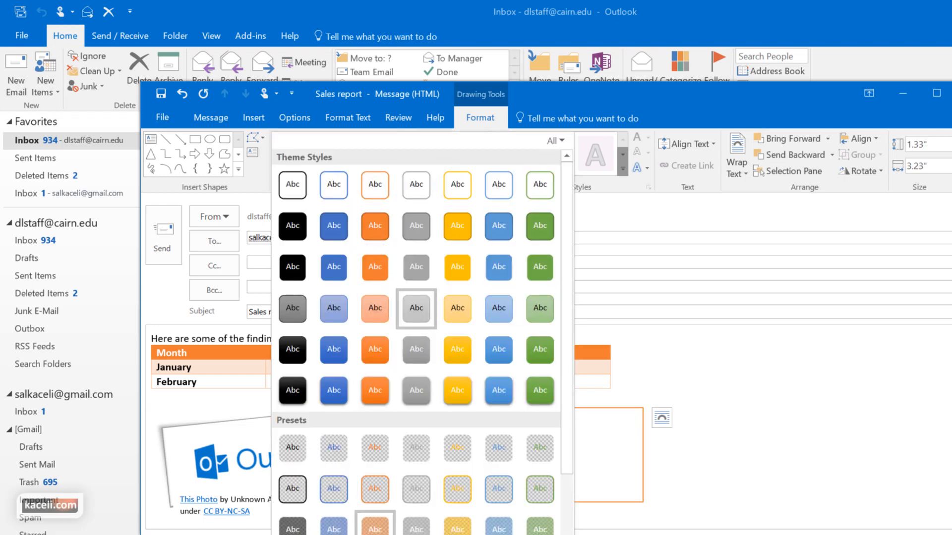
pyautogui.moveTo(375, 488)
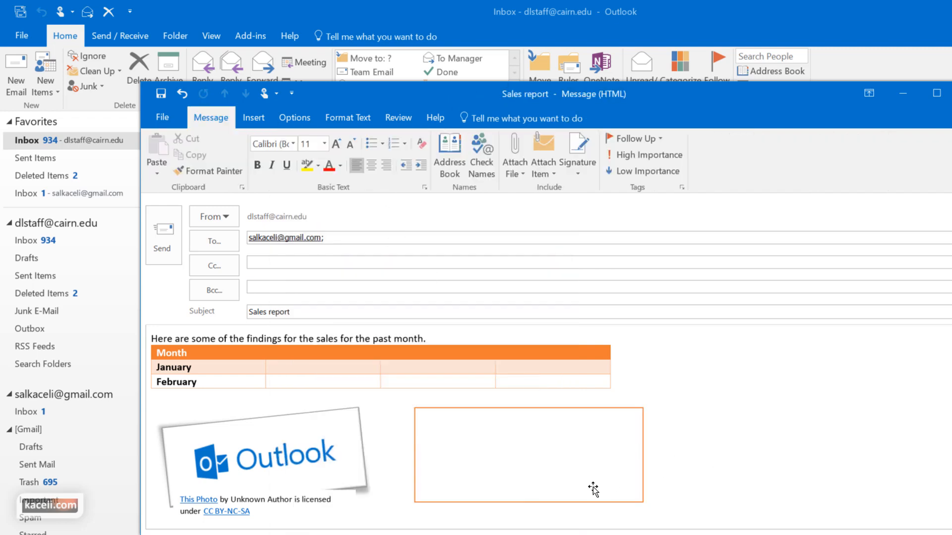
# Insert a desktop computer icon and place it below the Outlook logo
pyautogui.click(253, 118)
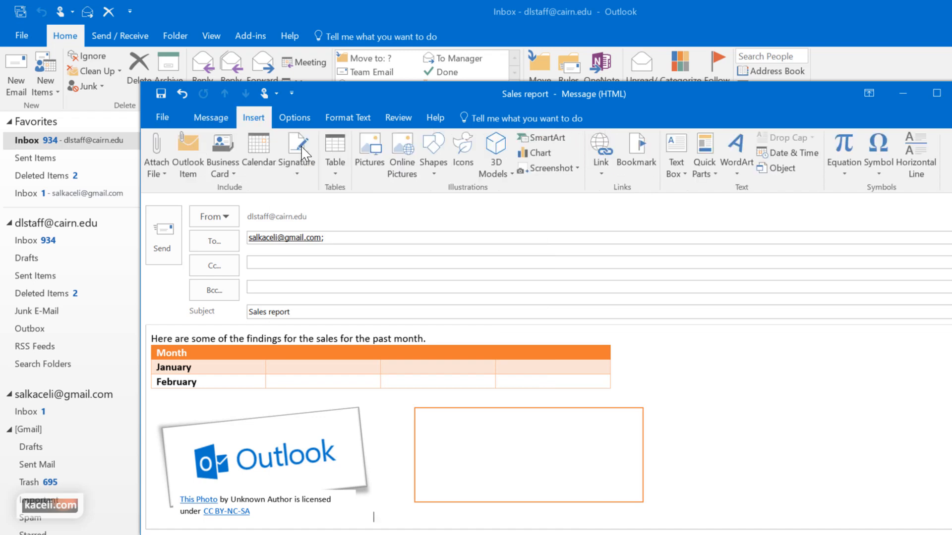
pyautogui.moveTo(463, 149)
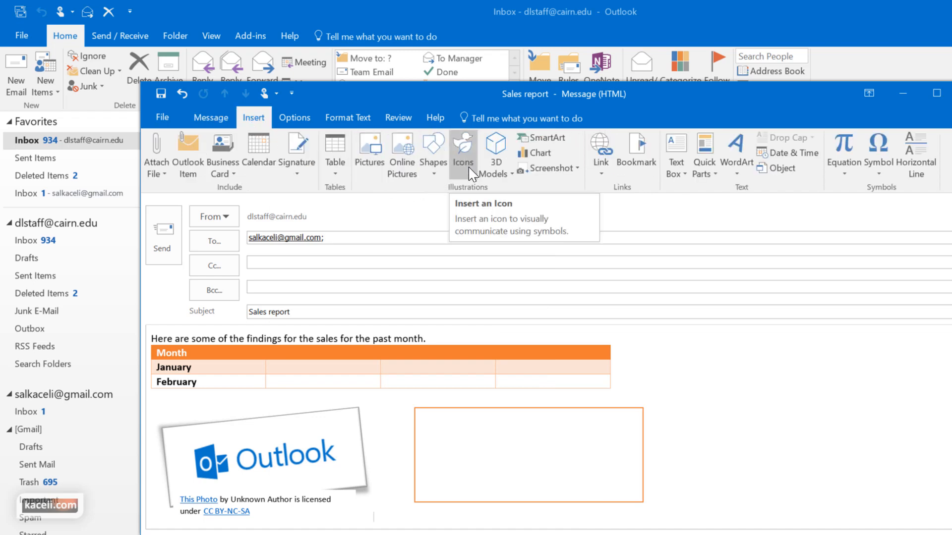
pyautogui.click(463, 149)
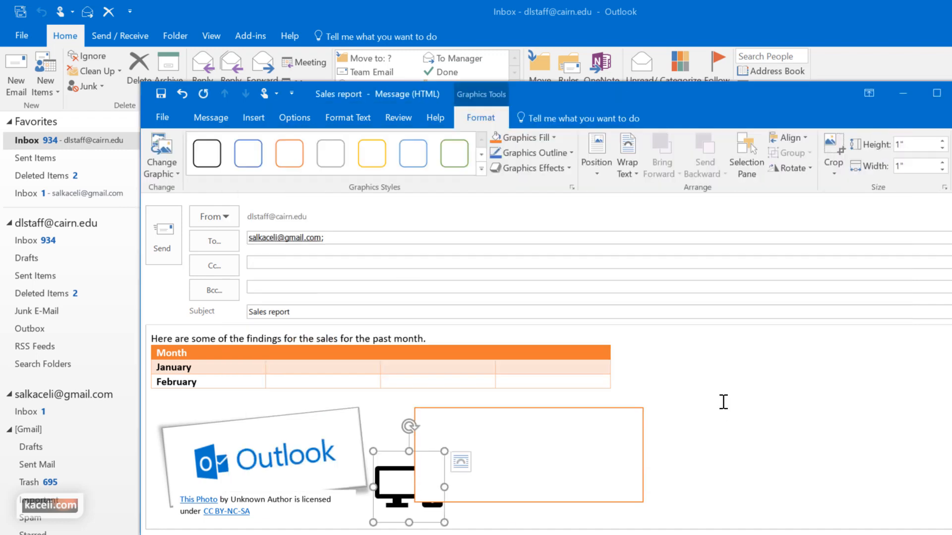
pyautogui.moveTo(426, 449)
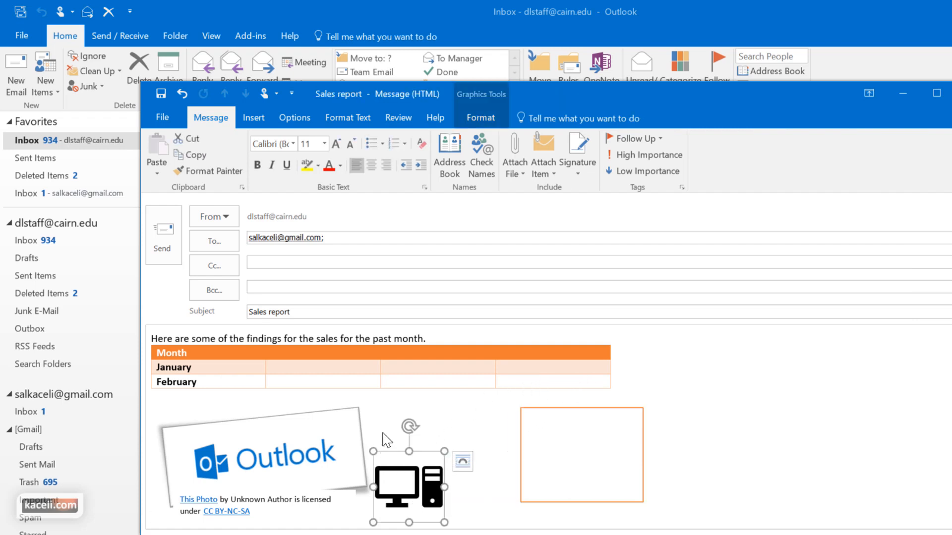
pyautogui.click(482, 434)
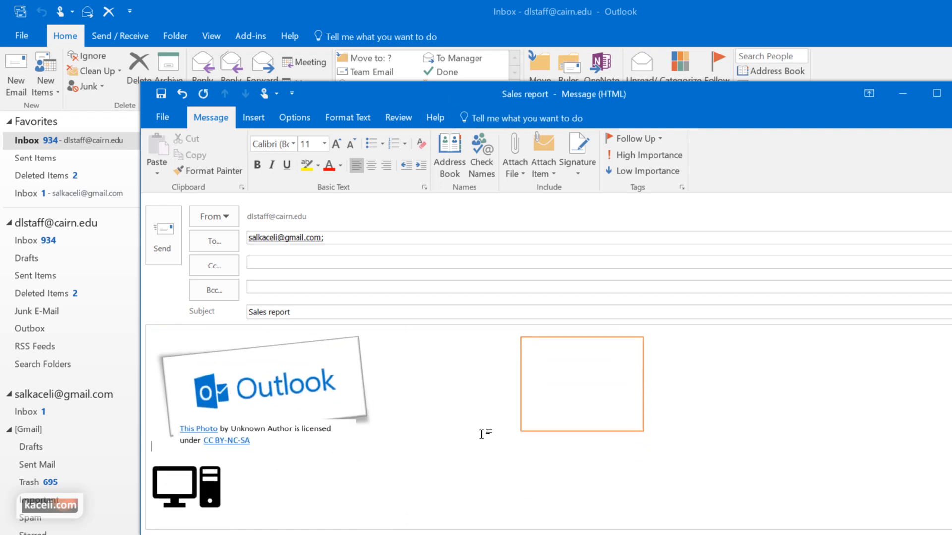
pyautogui.moveTo(300, 461)
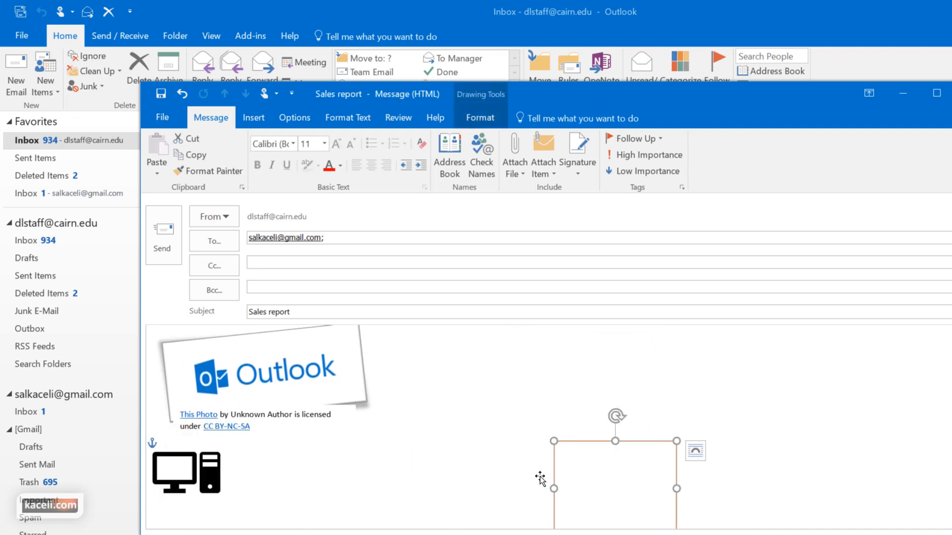
# Insert the 3D rover model below the computer icon and rotate it to a new angle
pyautogui.click(253, 118)
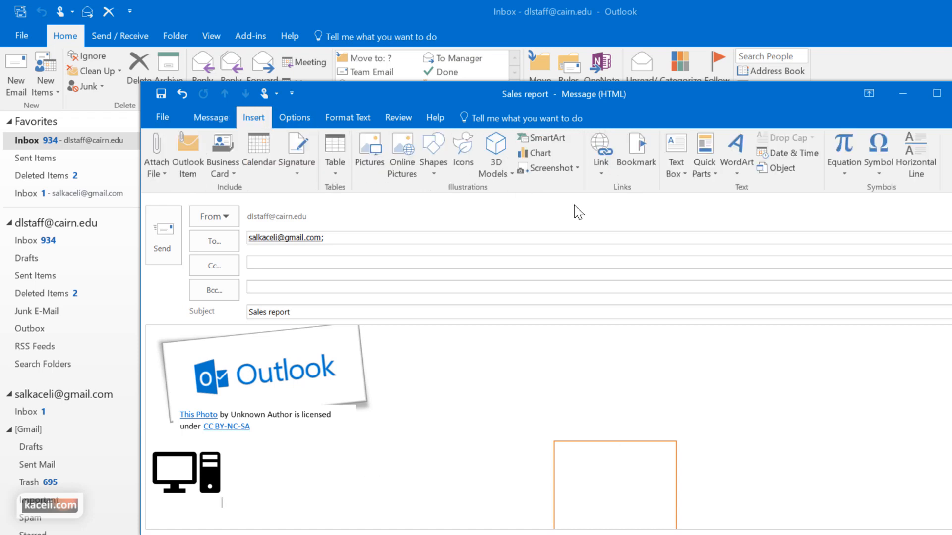
pyautogui.moveTo(495, 151)
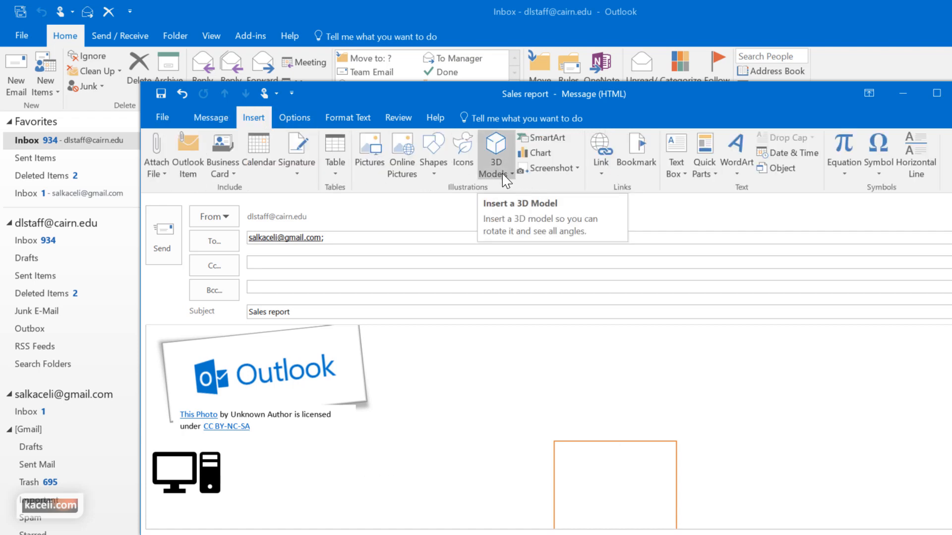
pyautogui.click(512, 175)
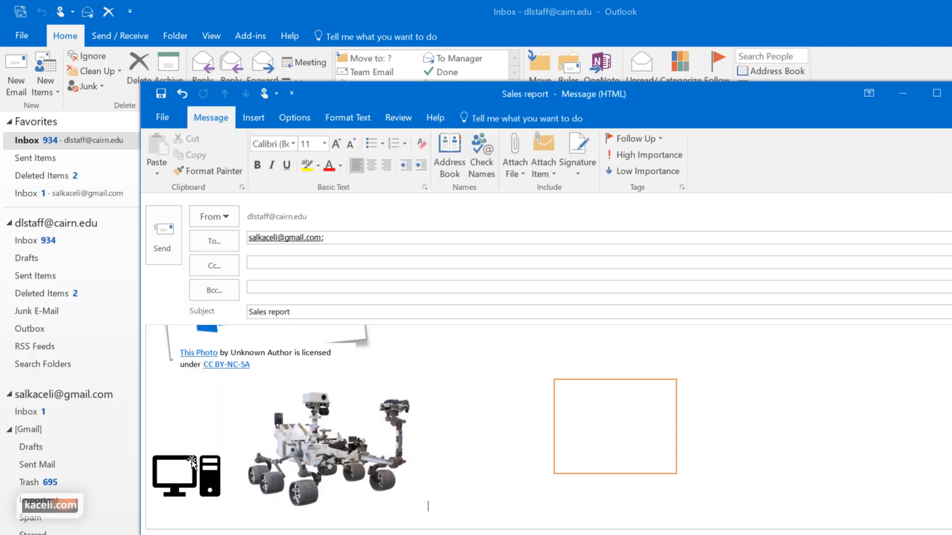
pyautogui.click(328, 447)
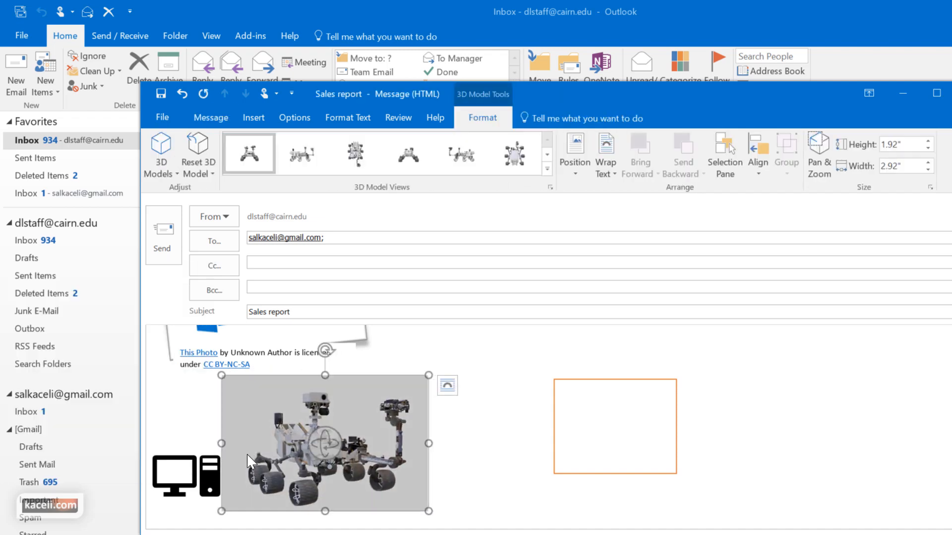
pyautogui.click(210, 118)
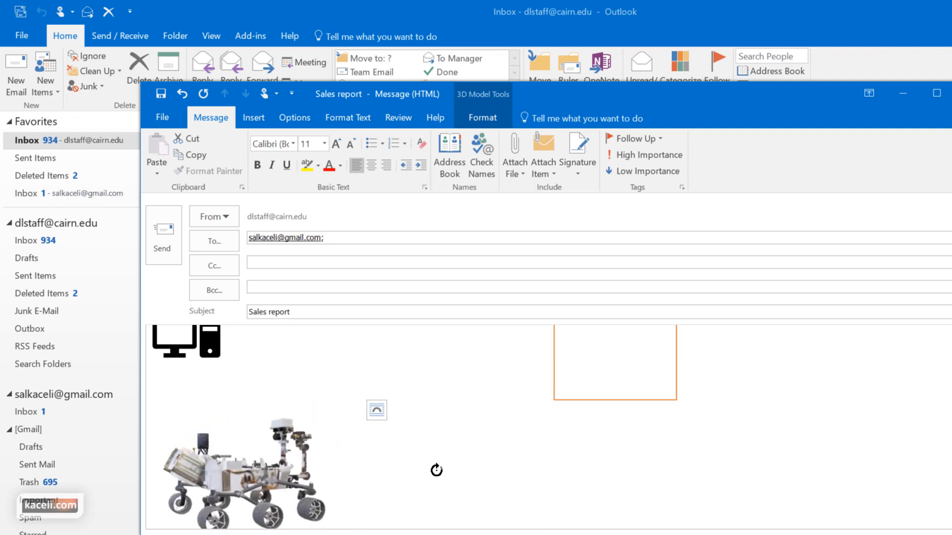
# Insert a Continuous Block Process SmartArt reading Planning, Development, Delivery below the rover model
pyautogui.click(252, 118)
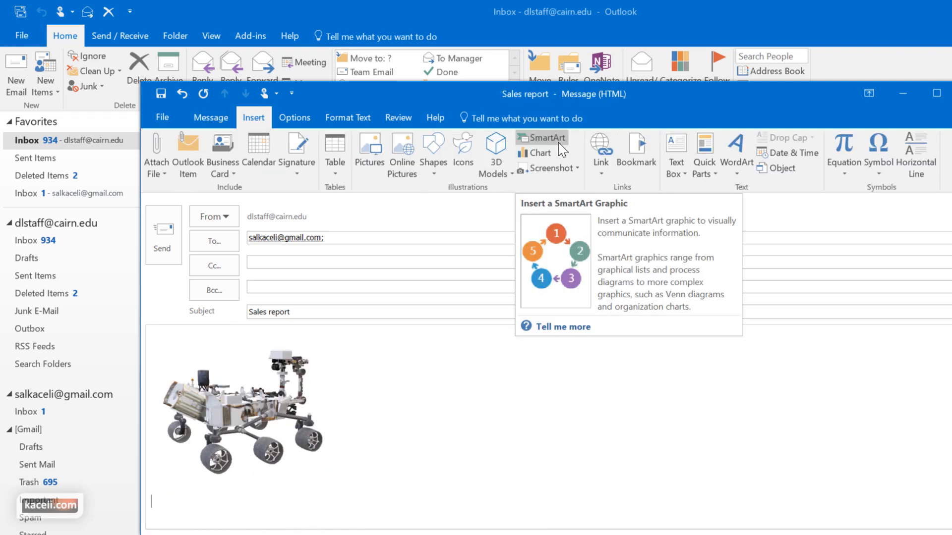
pyautogui.click(541, 137)
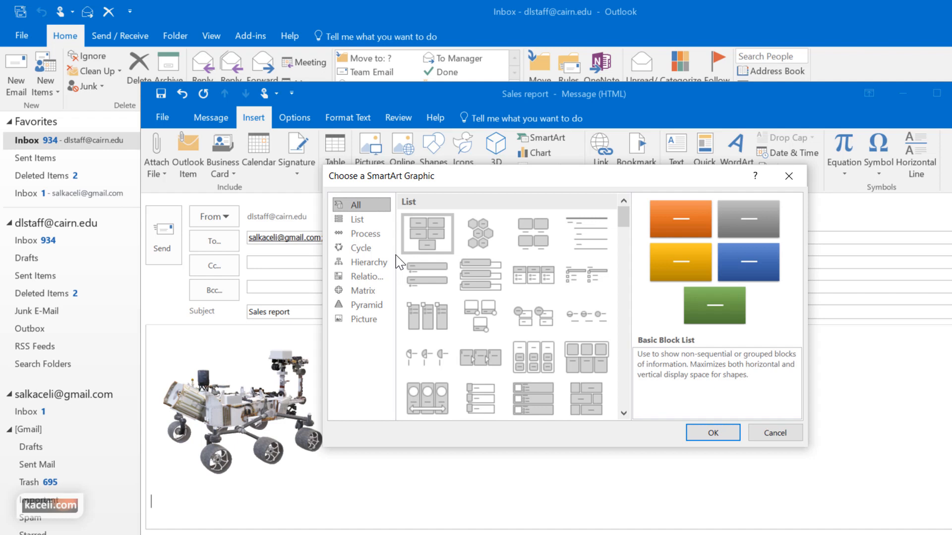
pyautogui.click(357, 221)
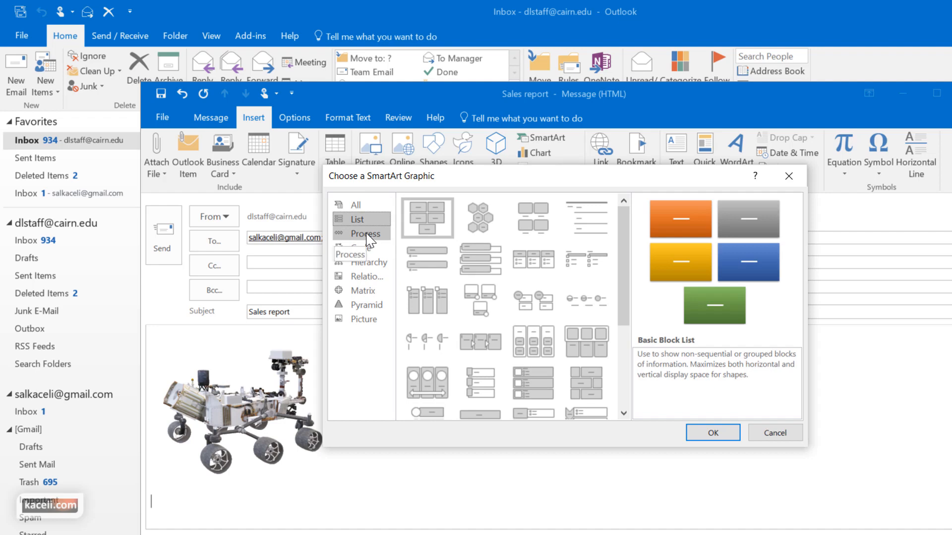
pyautogui.click(361, 233)
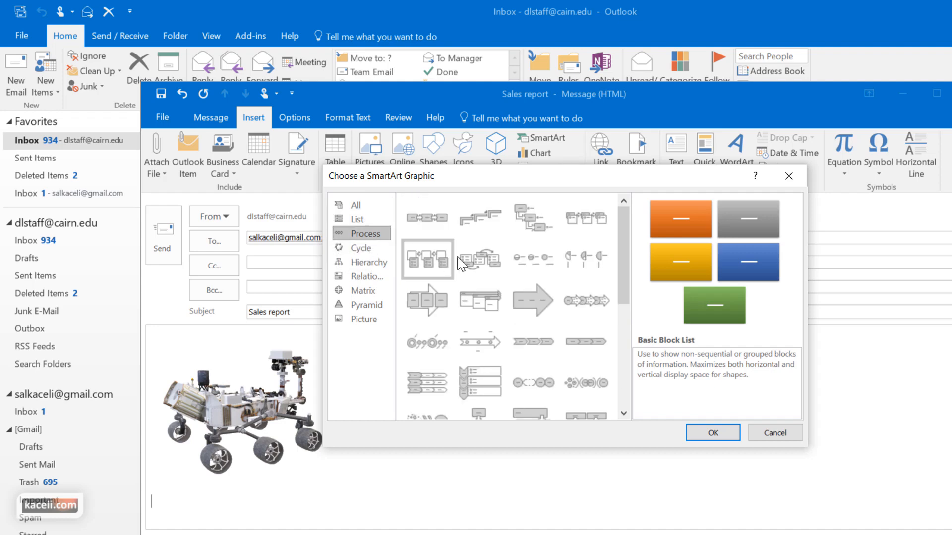
pyautogui.click(712, 433)
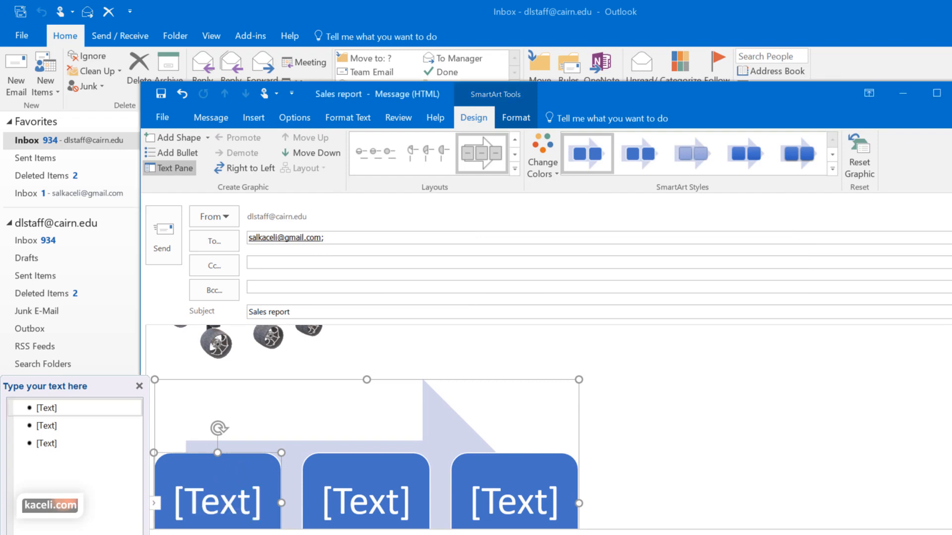
pyautogui.write('Planning')
pyautogui.click(74, 444)
pyautogui.write('Delivery')
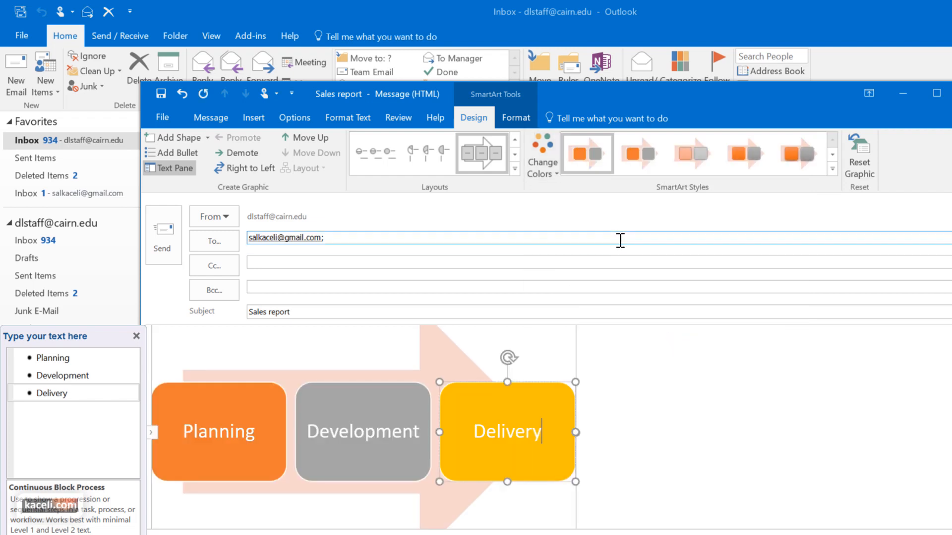
pyautogui.click(654, 458)
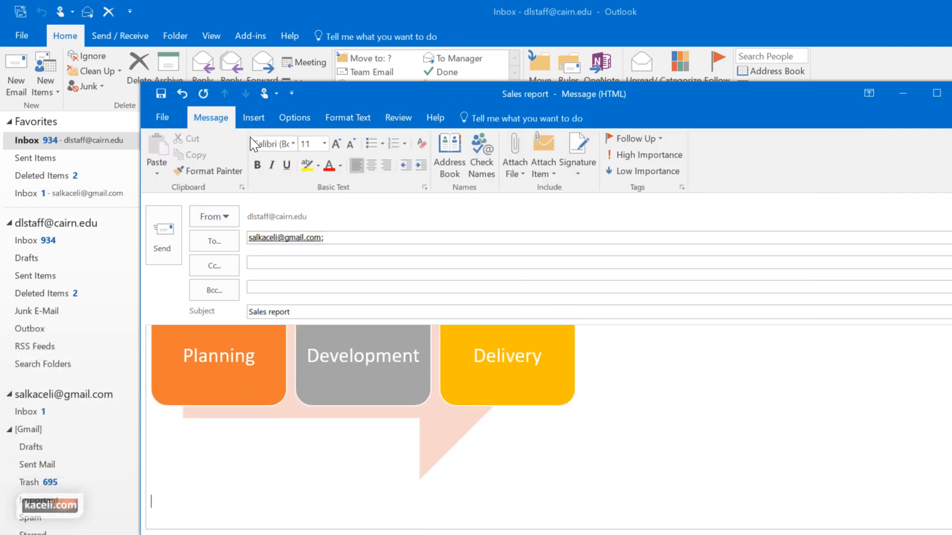
# Insert a clustered column chart and relabel its data sheet with January–April, Online and Onsite
pyautogui.click(253, 118)
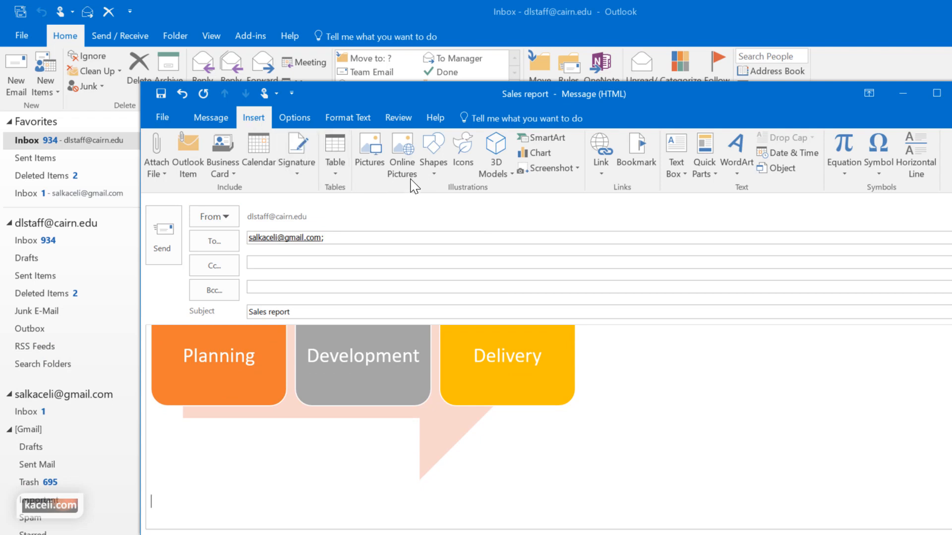
pyautogui.click(535, 153)
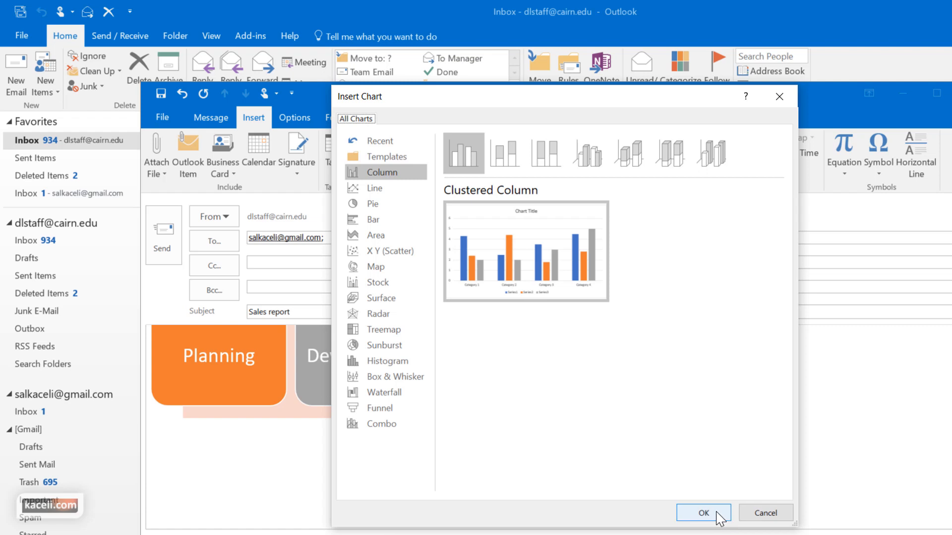
pyautogui.click(703, 512)
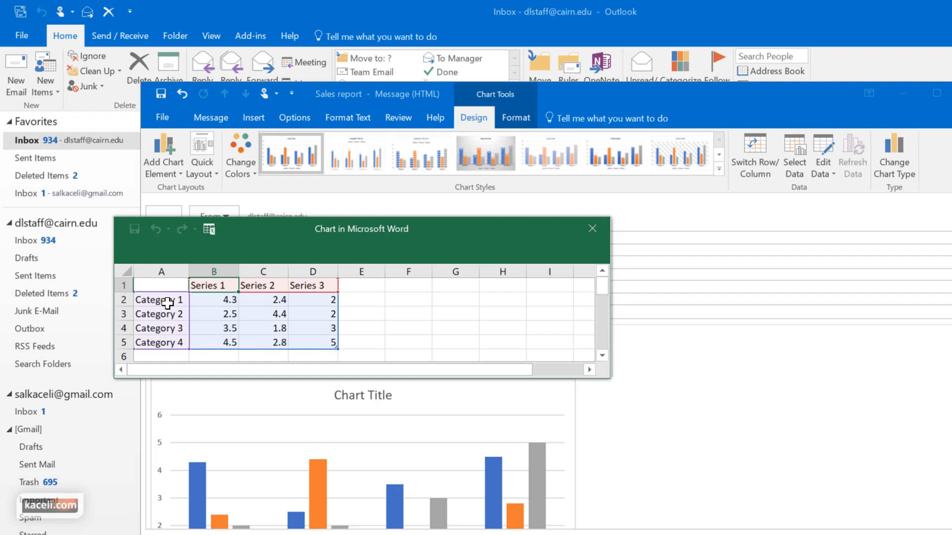
pyautogui.write('January')
pyautogui.write('Online')
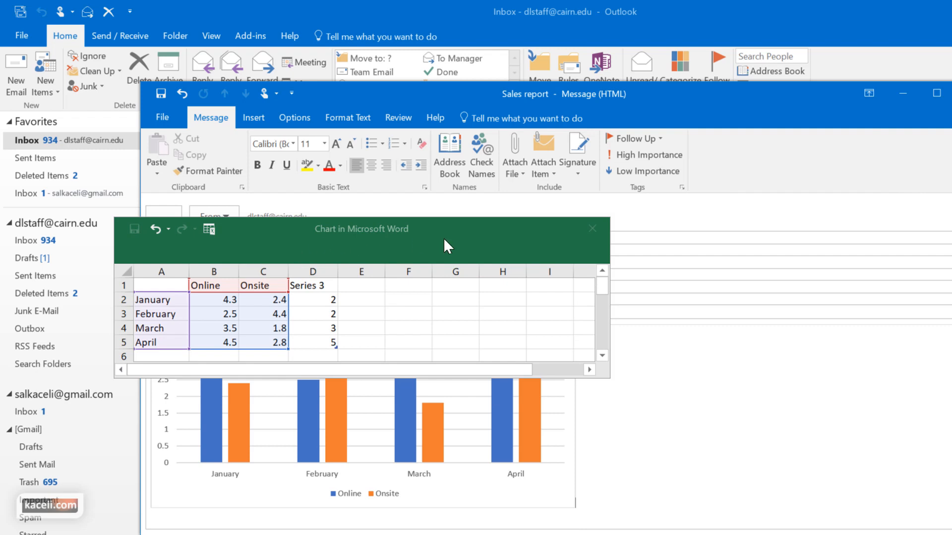
# Close the chart's data sheet and apply a chart style that shows value labels on the bars
pyautogui.click(591, 229)
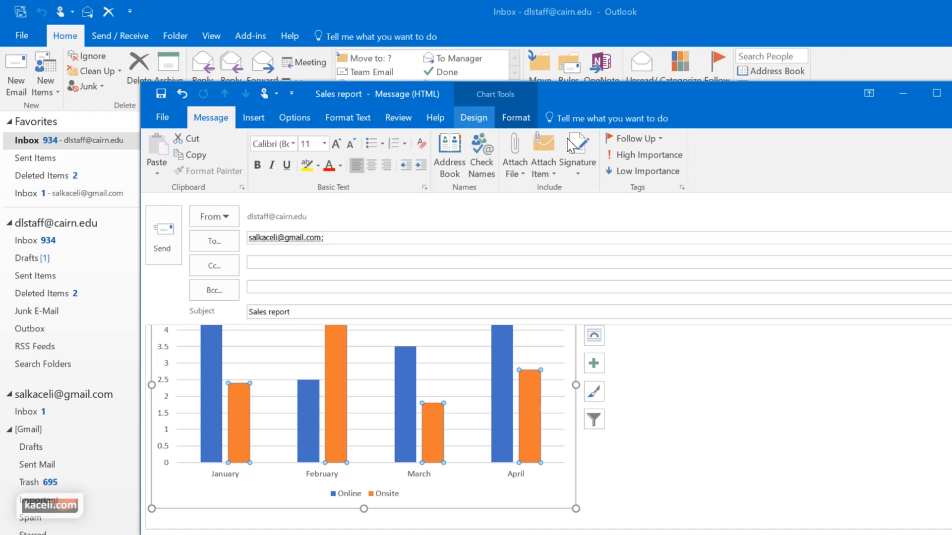
pyautogui.click(473, 118)
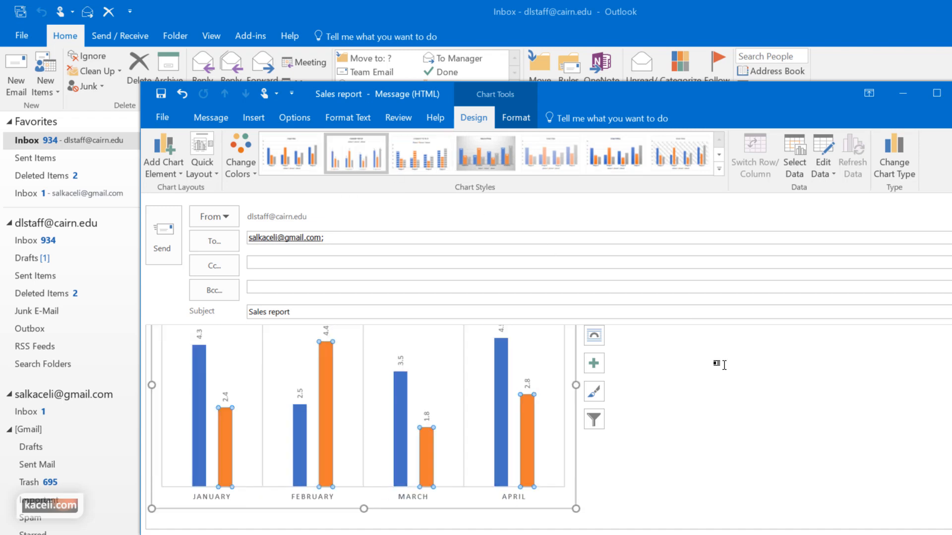
pyautogui.click(675, 438)
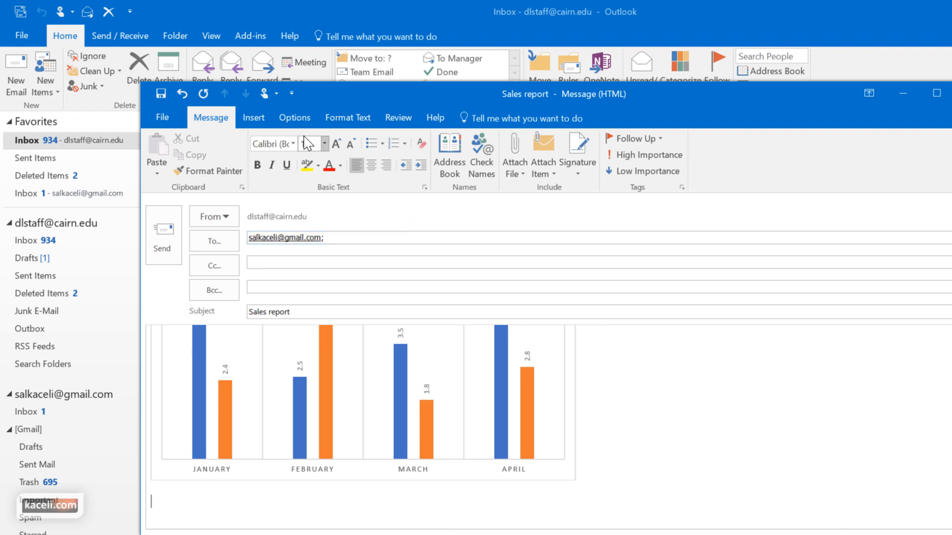
pyautogui.click(253, 118)
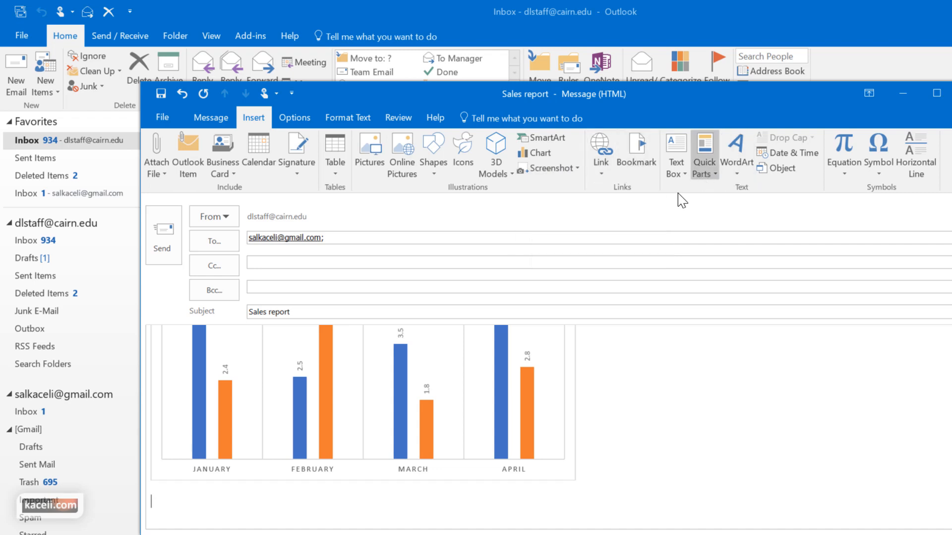
pyautogui.moveTo(915, 154)
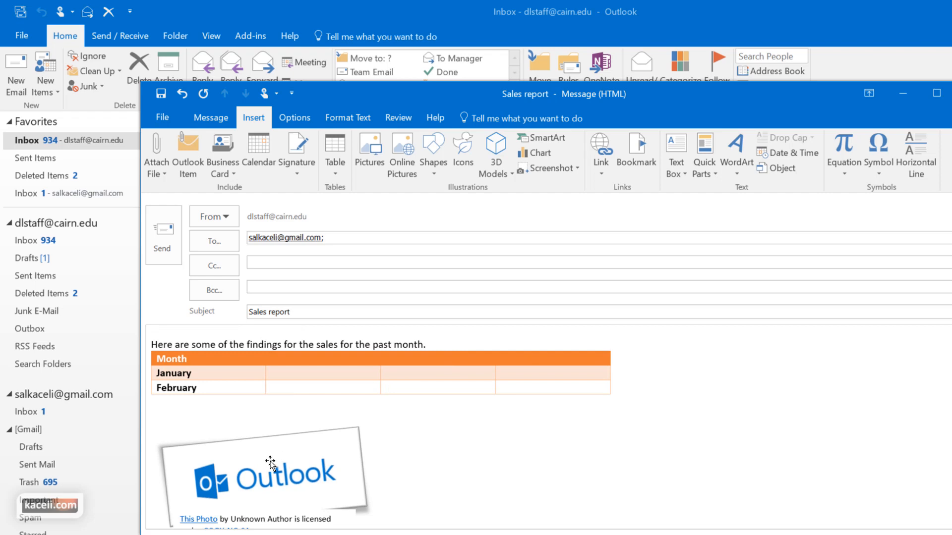
# Select the Outlook picture and add a 'Dear Sali,' greeting at the top of the body
pyautogui.click(269, 467)
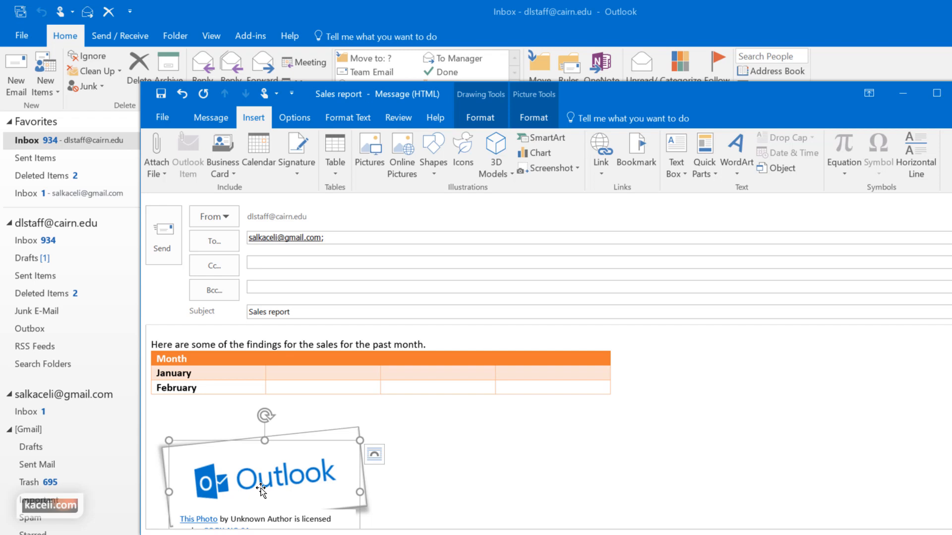
pyautogui.moveTo(291, 483)
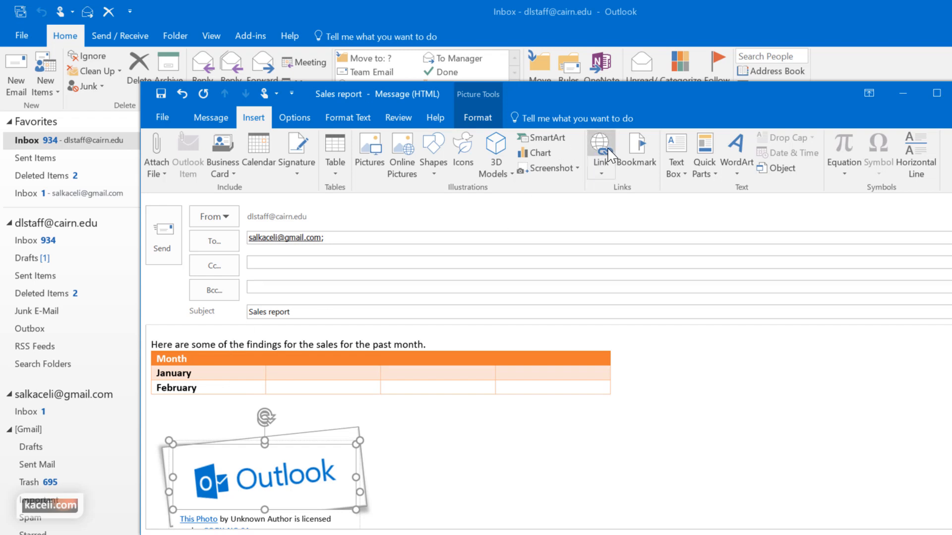
pyautogui.click(601, 147)
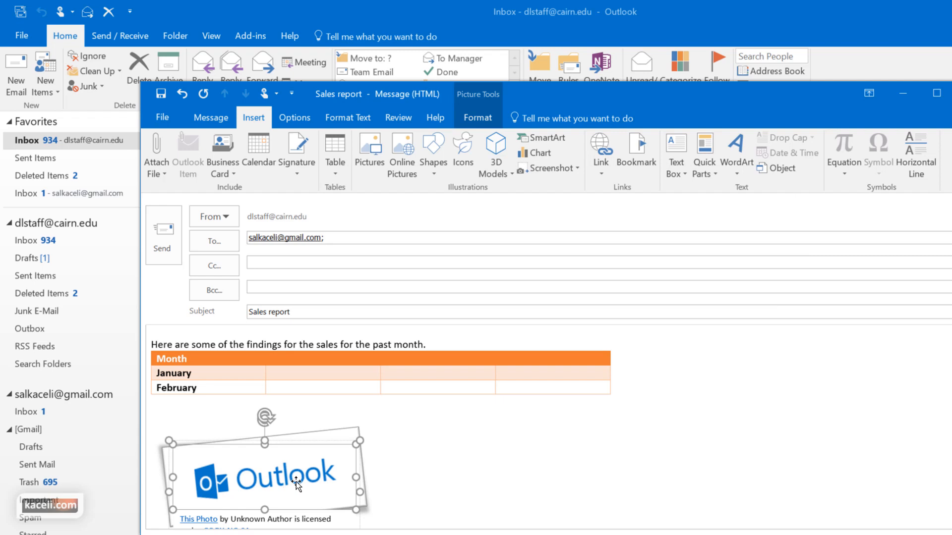
pyautogui.moveTo(296, 483)
pyautogui.write('Dear Sali,')
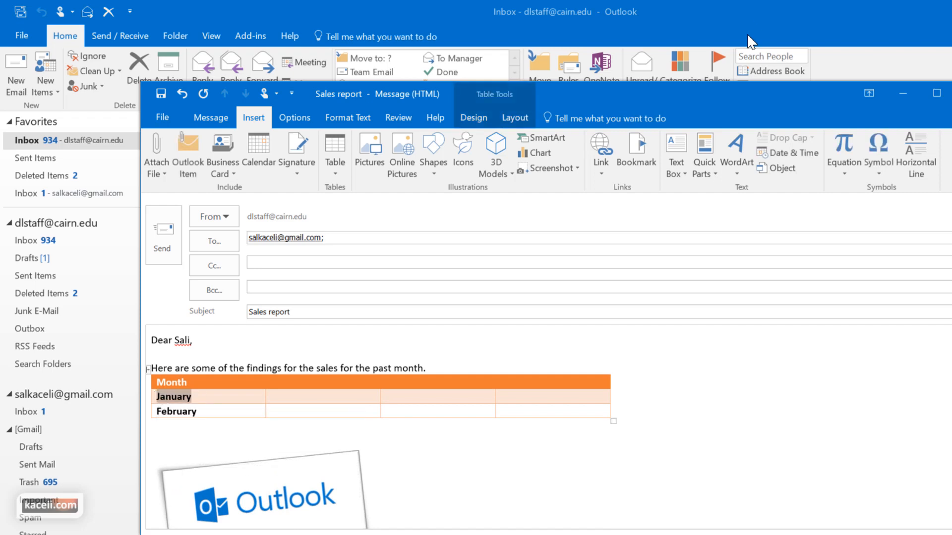
# Make 'January' in the month table a hyperlink to the YouTube channel address
pyautogui.click(601, 154)
pyautogui.write('http')
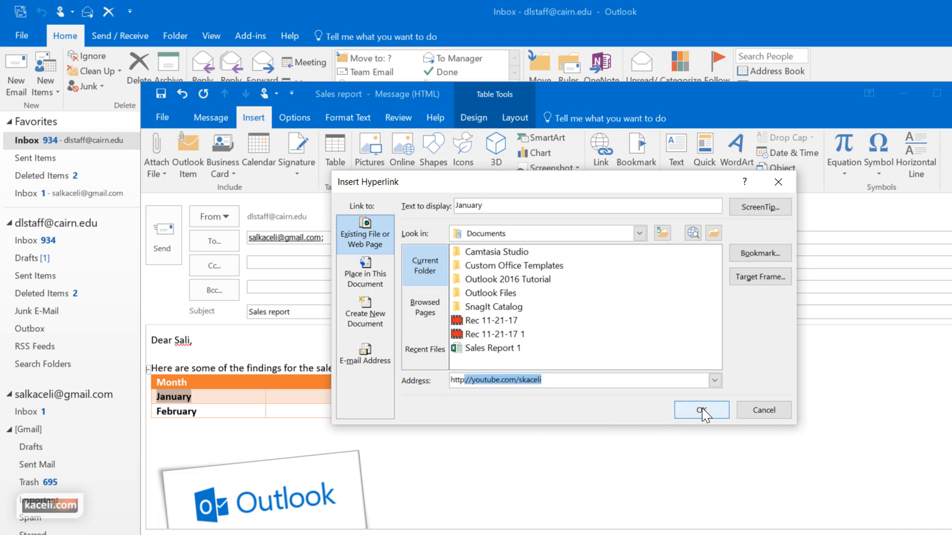
pyautogui.click(701, 409)
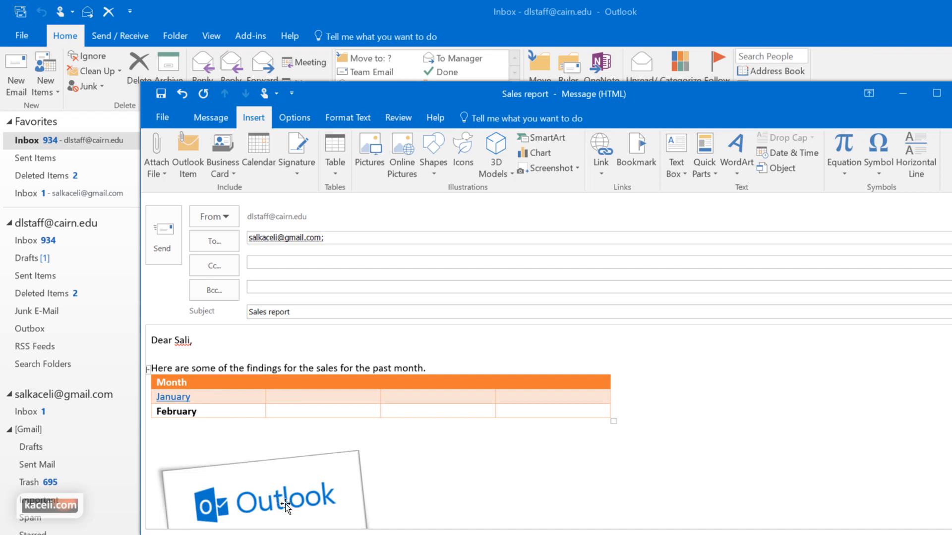
pyautogui.moveTo(287, 509)
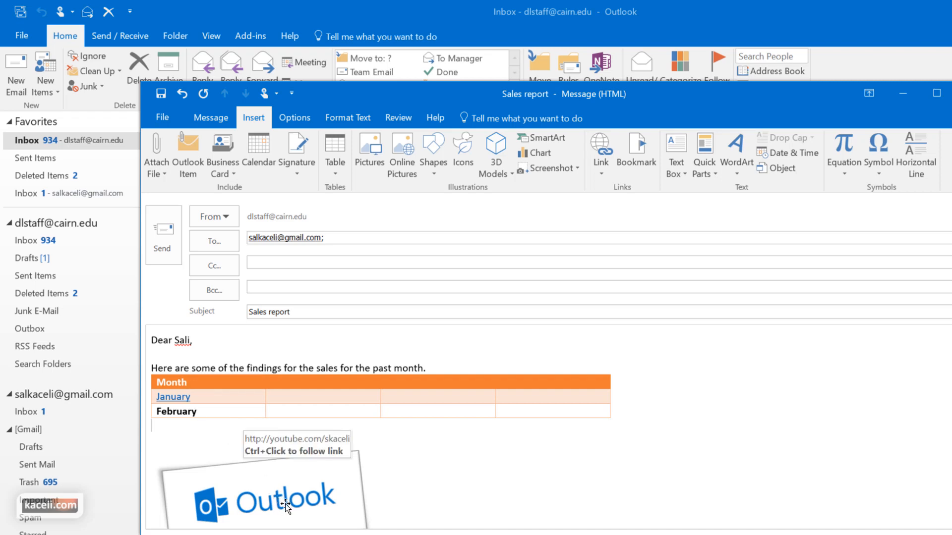
pyautogui.click(151, 426)
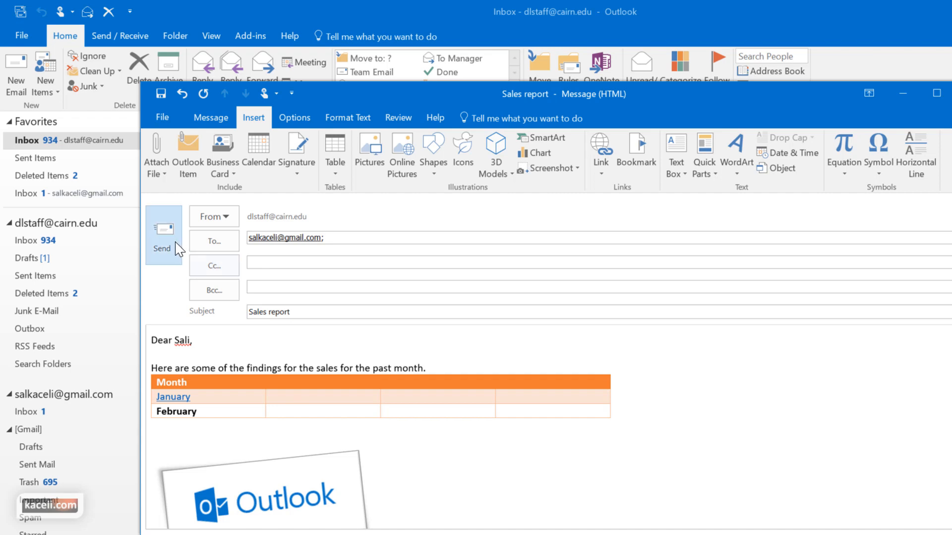
# Send the Sales report and scroll through the received message in Gmail
pyautogui.click(162, 234)
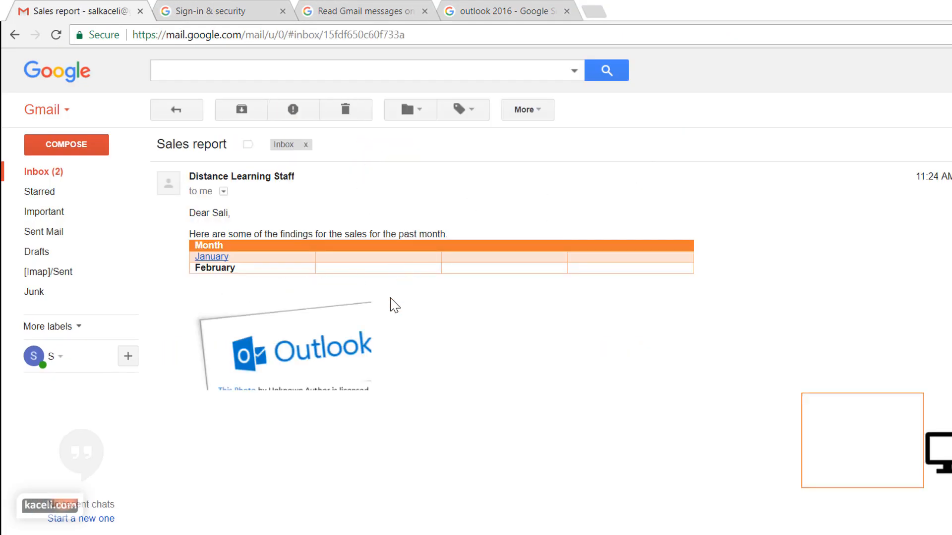
pyautogui.scroll(-3)
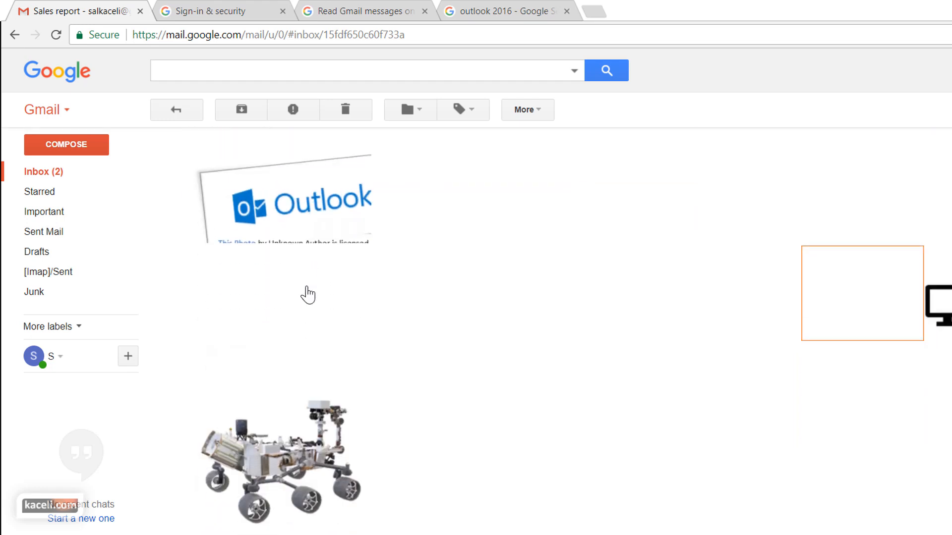
pyautogui.scroll(-3)
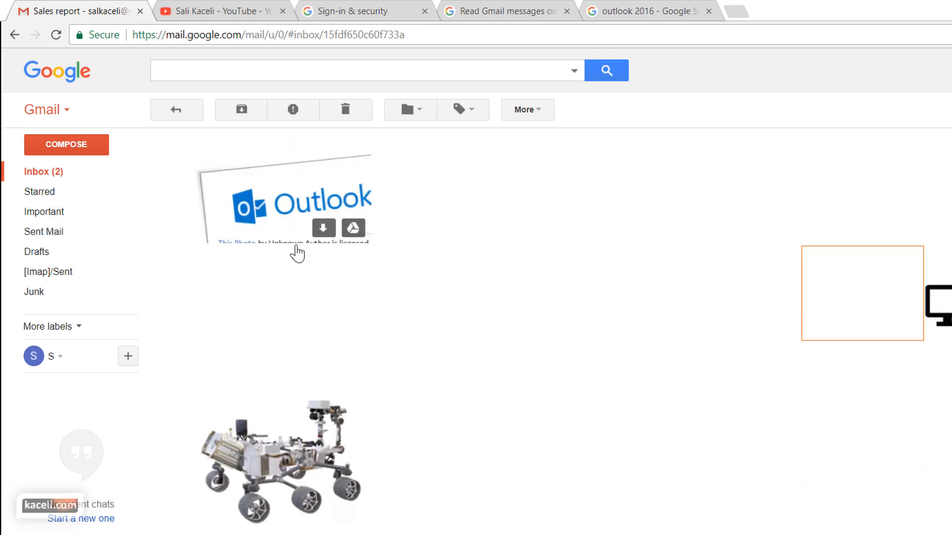
pyautogui.scroll(-3)
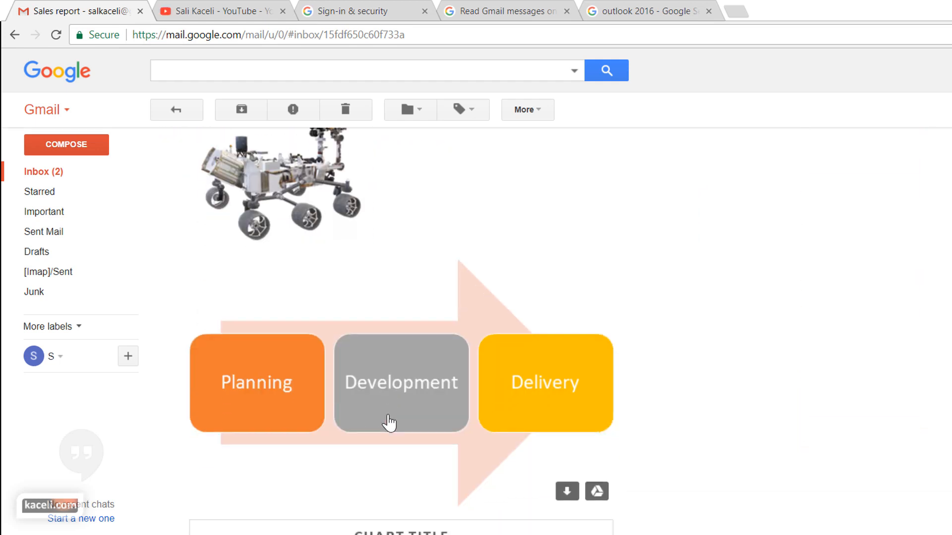
pyautogui.scroll(-3)
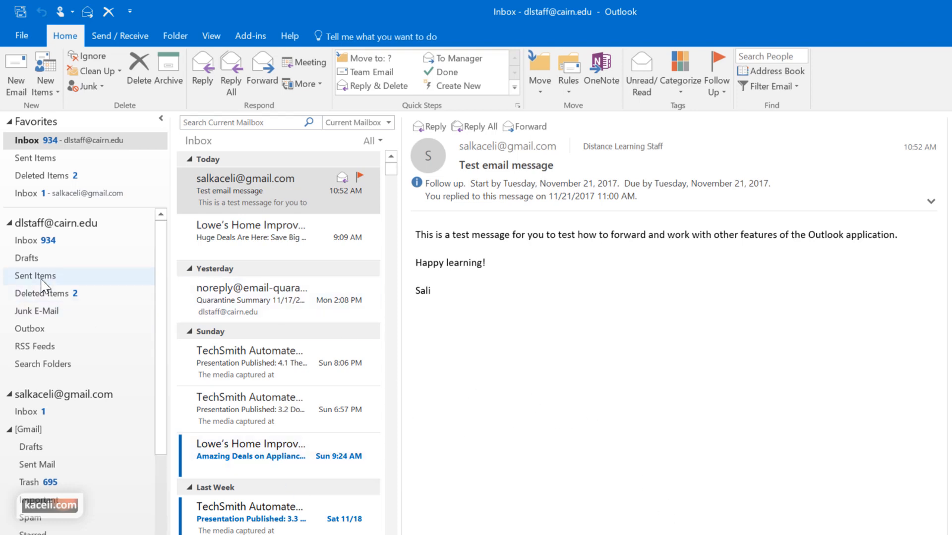
# Find the Sales report in Outlook's Sent Items and open it
pyautogui.click(36, 276)
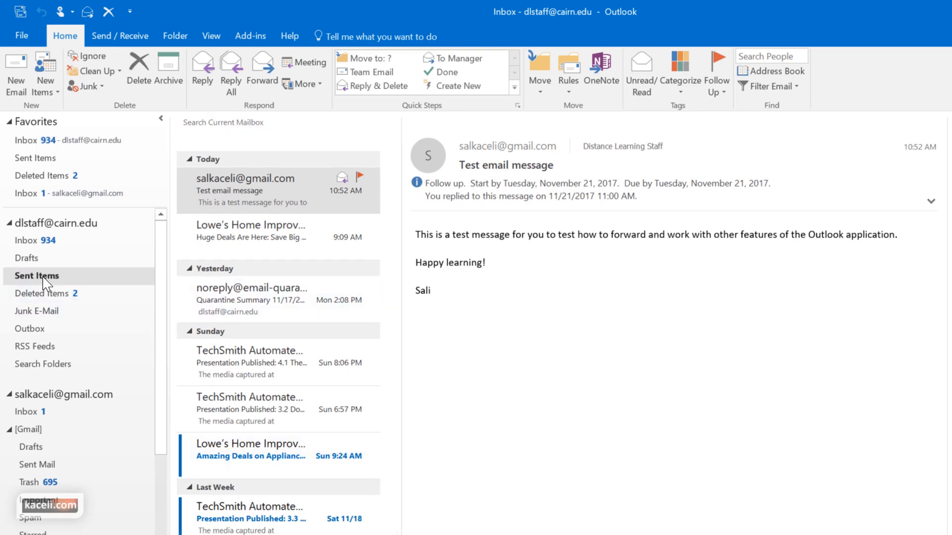
pyautogui.click(37, 276)
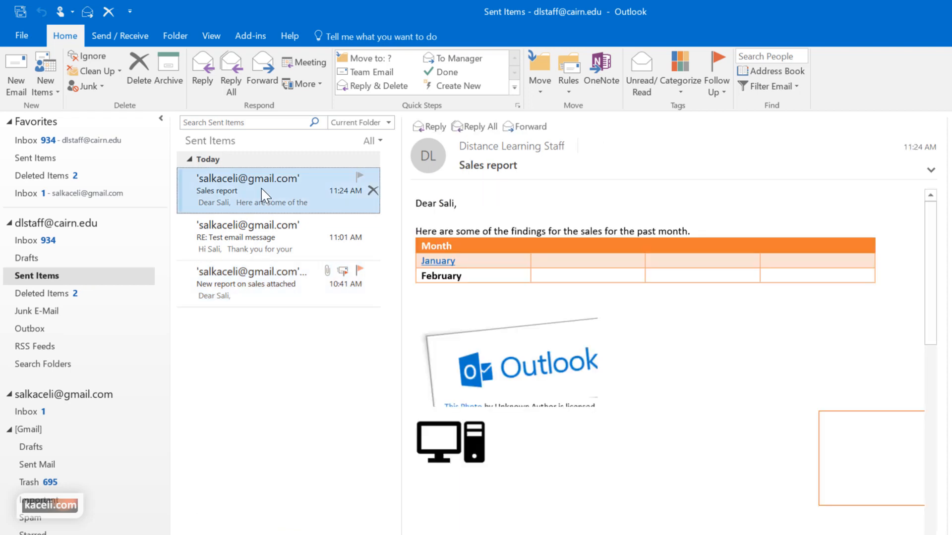